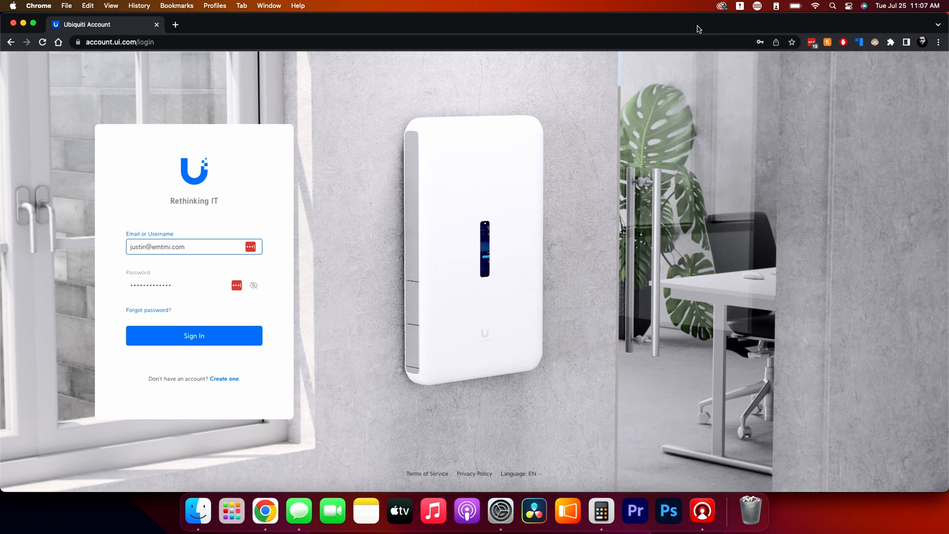
mouse_move(675, 61)
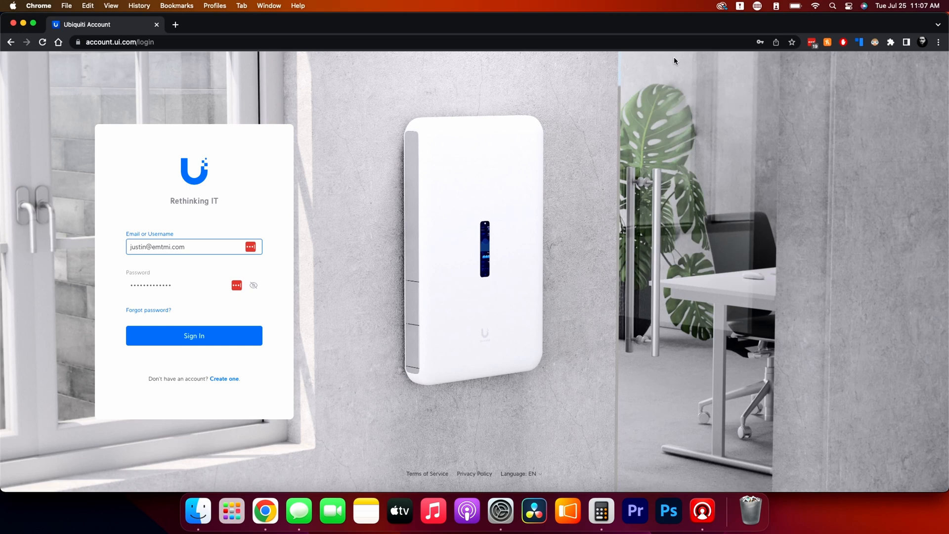
mouse_move(679, 63)
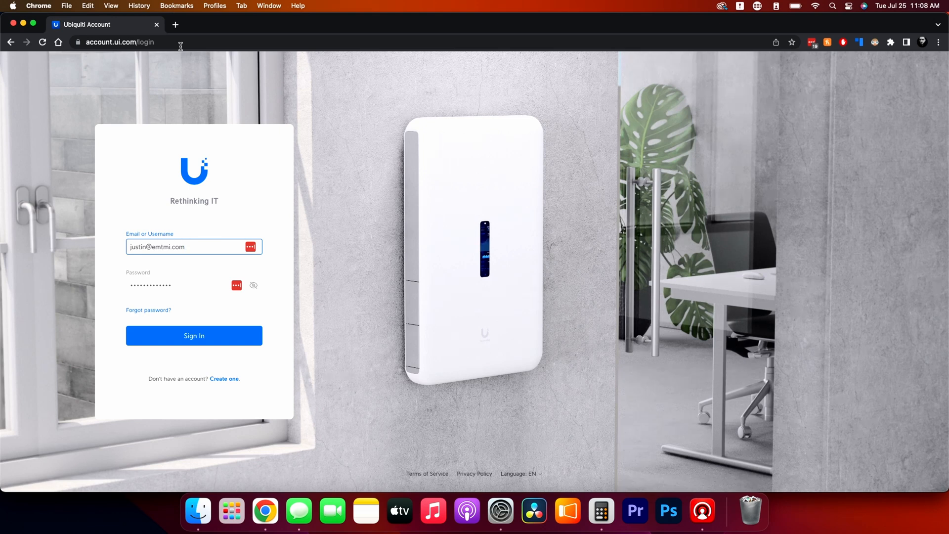
- Sign in, then leave the Access Prohibited page via the UniFi logo to reach Applications
click(194, 335)
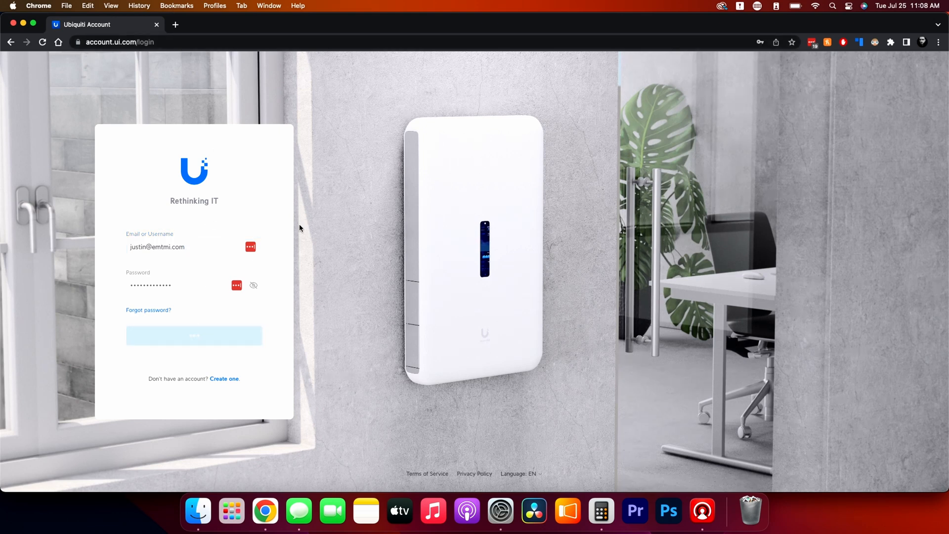
click(193, 335)
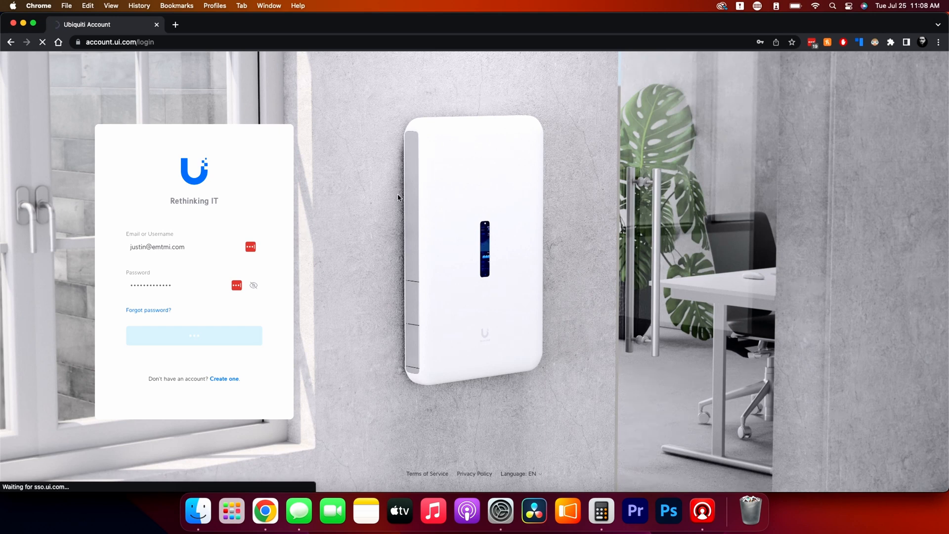
click(193, 335)
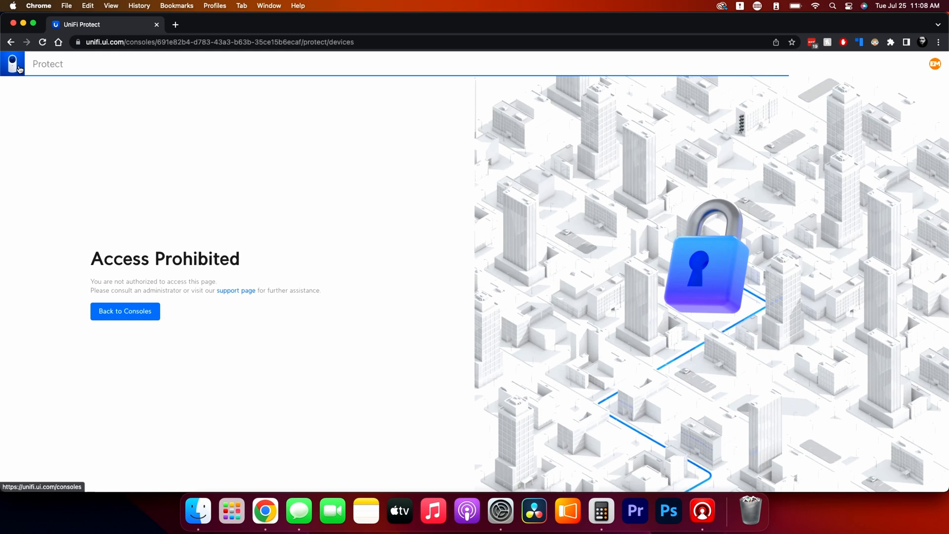
click(125, 310)
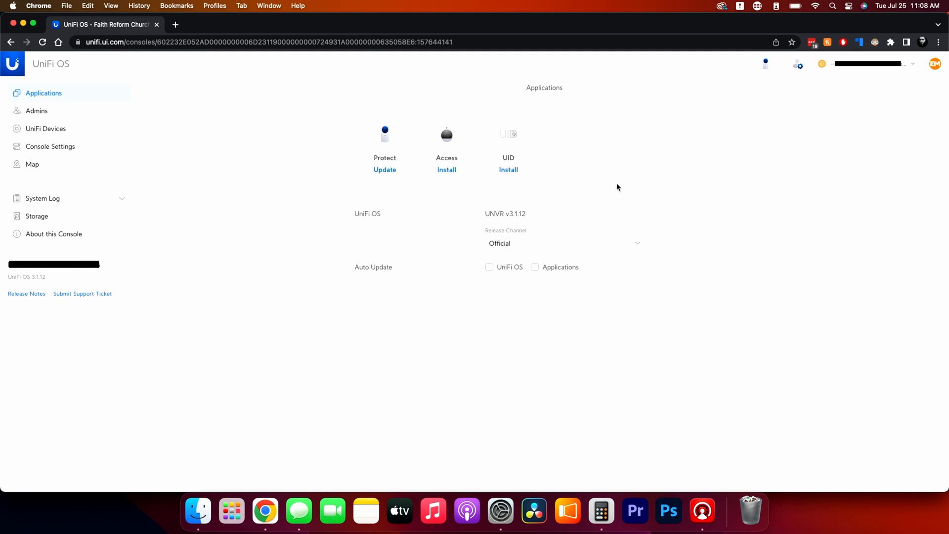
mouse_move(425, 113)
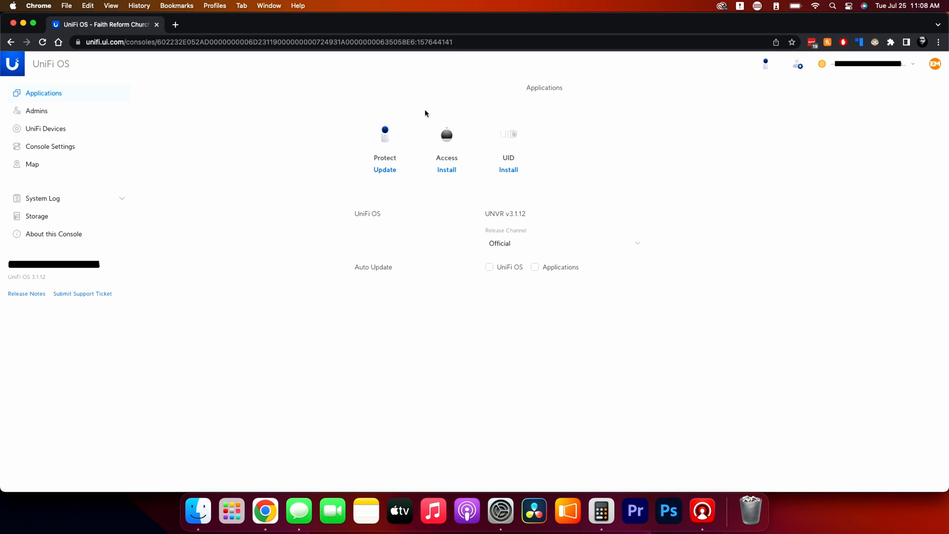
mouse_move(397, 134)
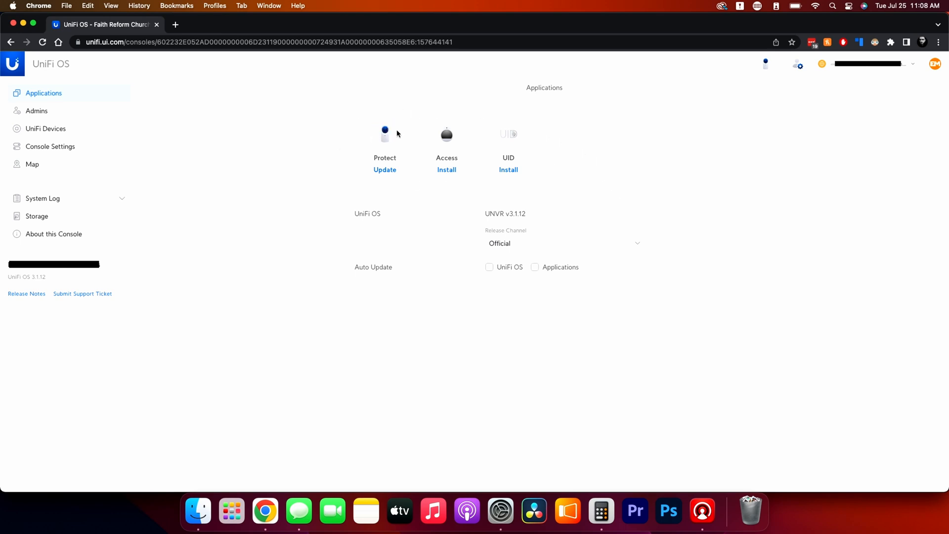
mouse_move(407, 173)
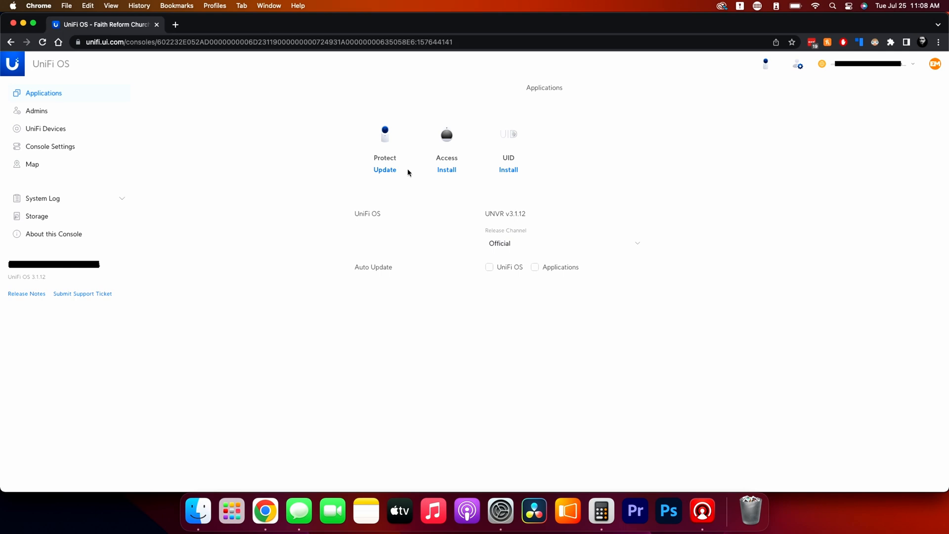
mouse_move(519, 213)
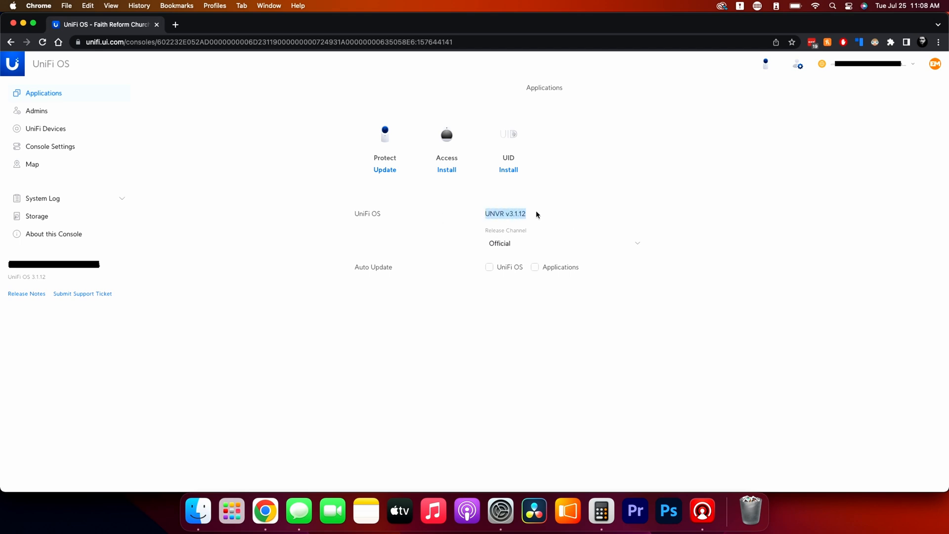
mouse_move(488, 153)
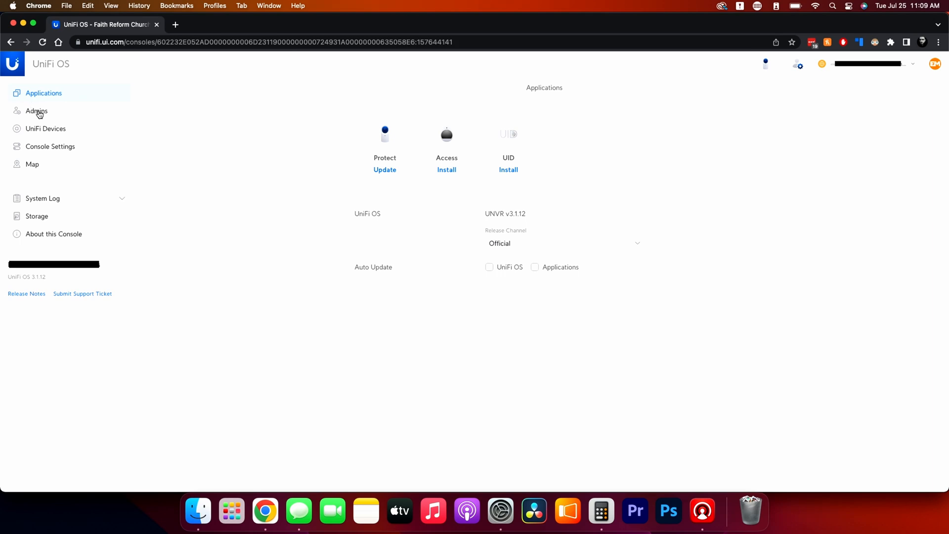
- Review the Admins list, then show UniFi Devices with Protect camera models and status
click(36, 111)
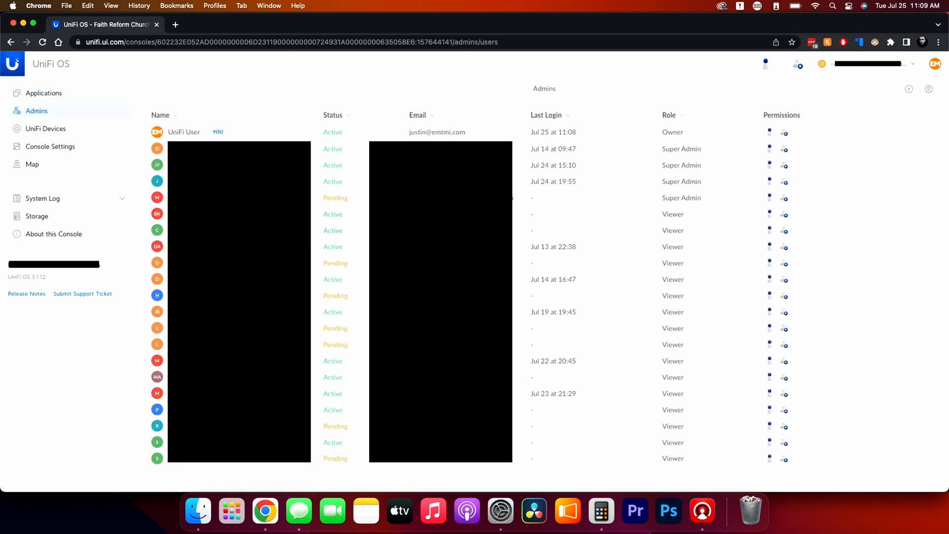
click(46, 128)
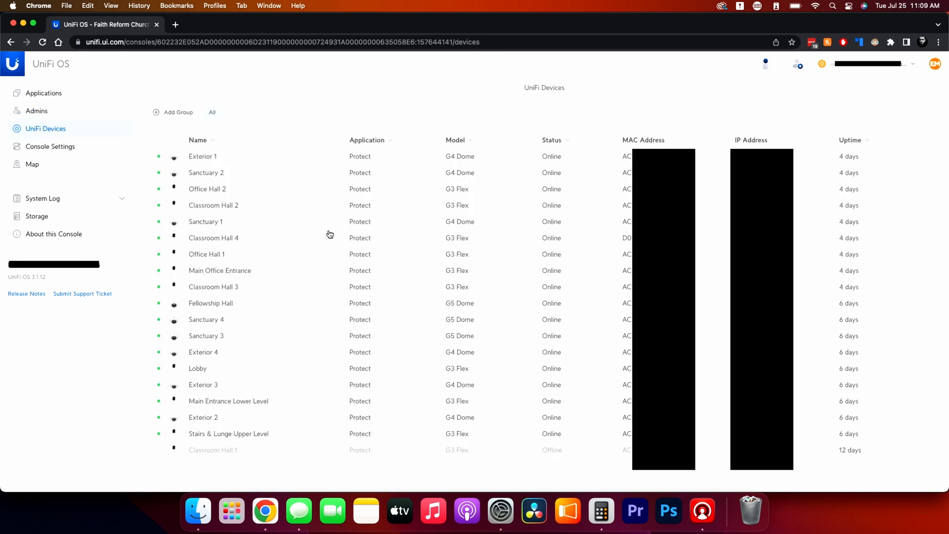
mouse_move(74, 173)
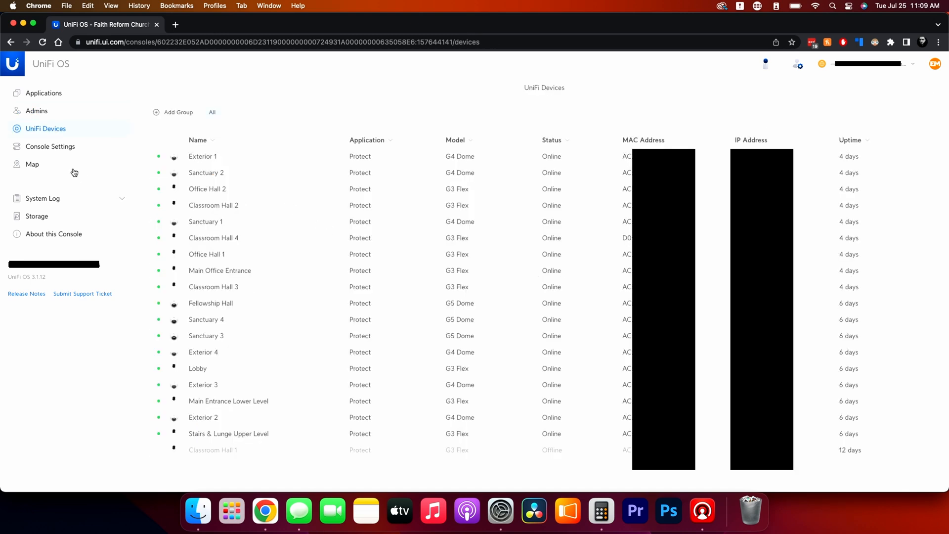
- Show Console Settings with backup schedule, location/time zone, LED and console controls
click(49, 147)
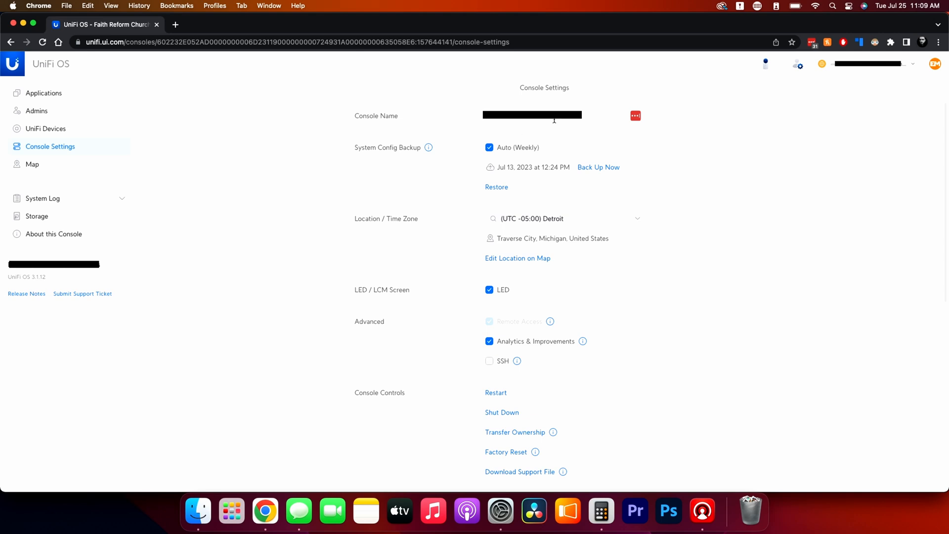
mouse_move(610, 176)
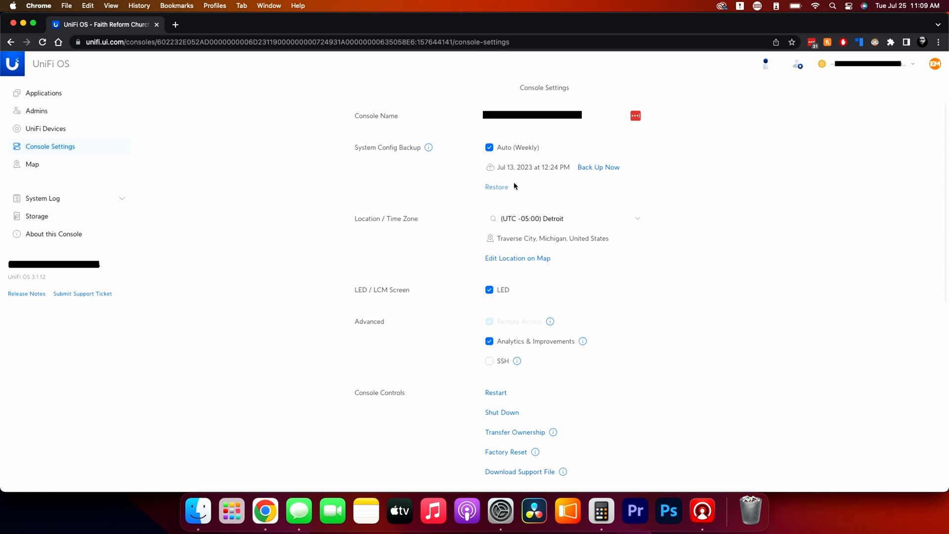
mouse_move(490, 187)
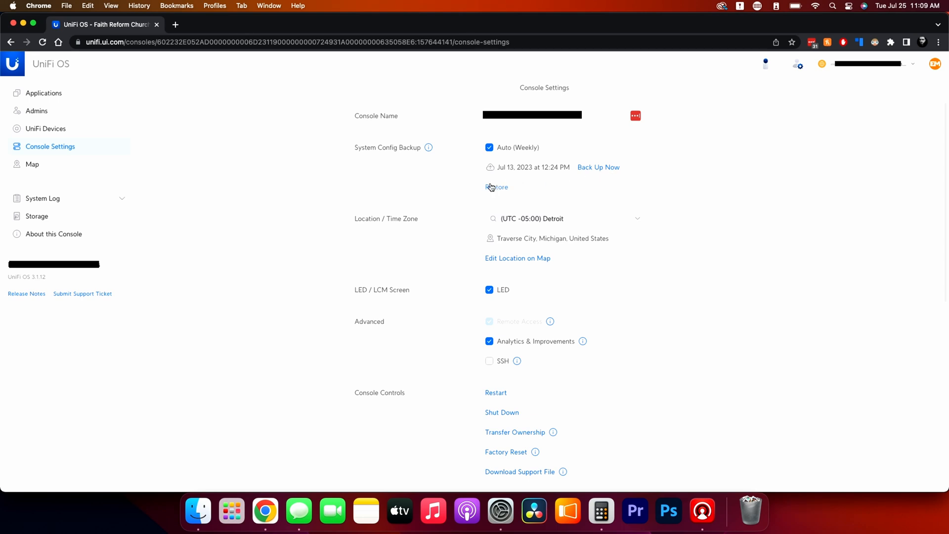
mouse_move(493, 189)
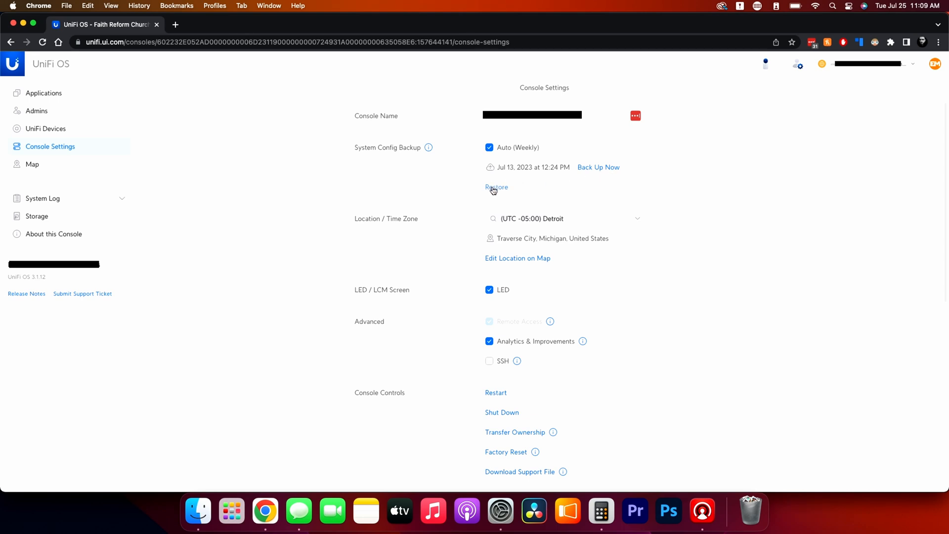
mouse_move(494, 248)
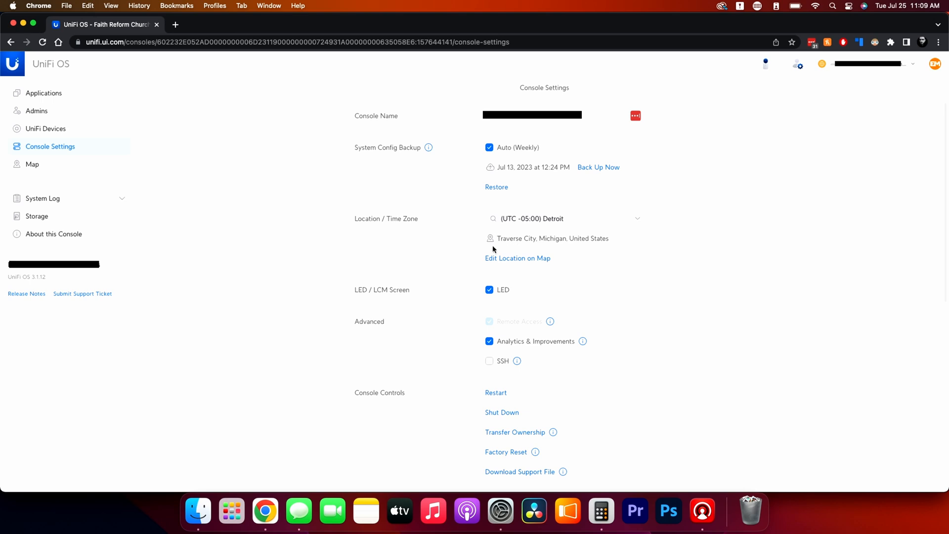
mouse_move(502, 261)
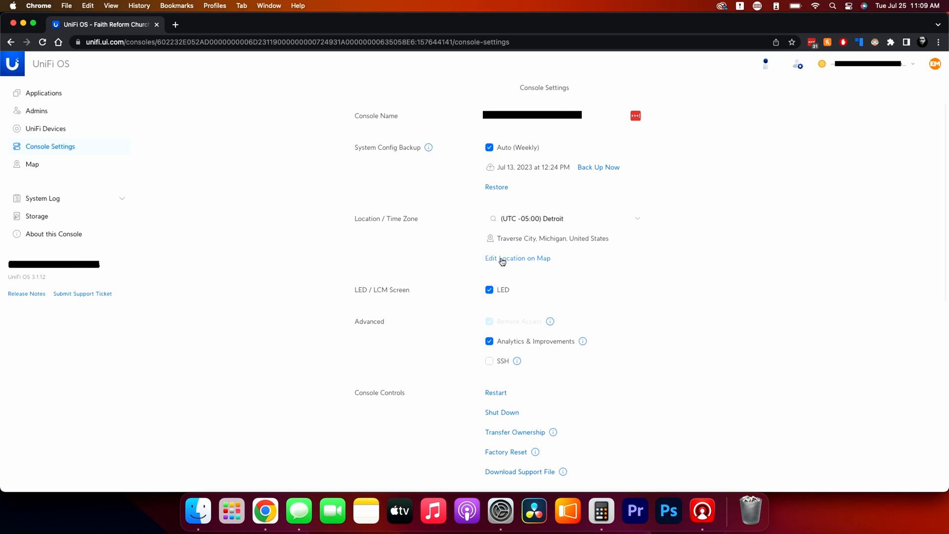
mouse_move(510, 268)
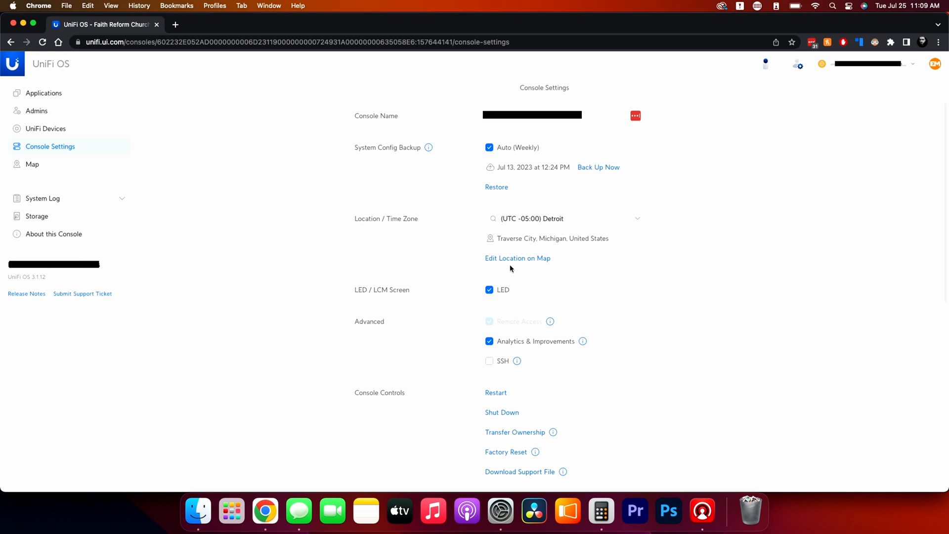
scroll(down, 3)
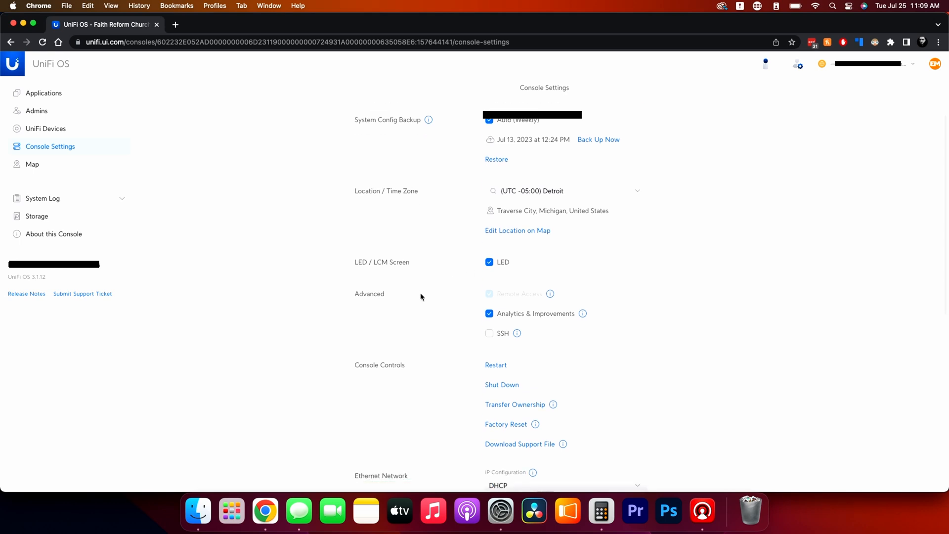
scroll(down, 3)
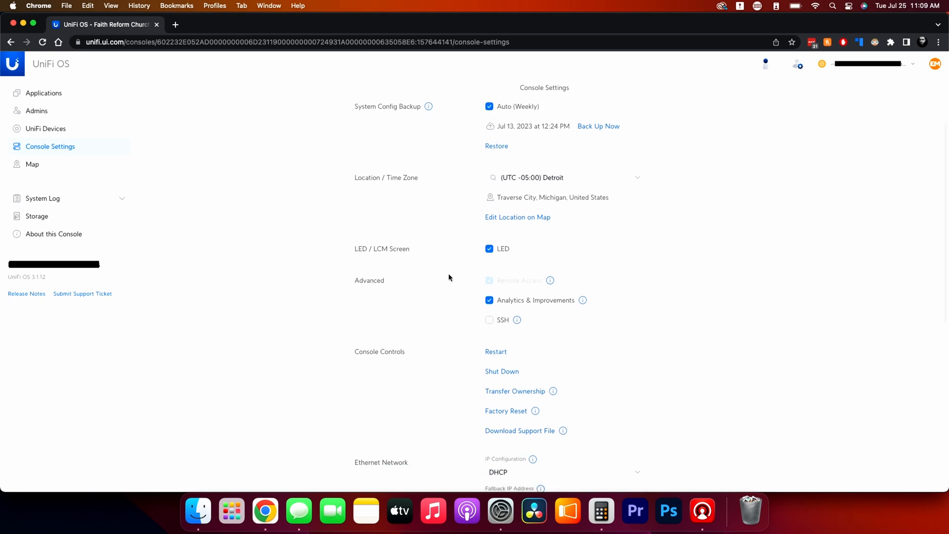
scroll(down, 3)
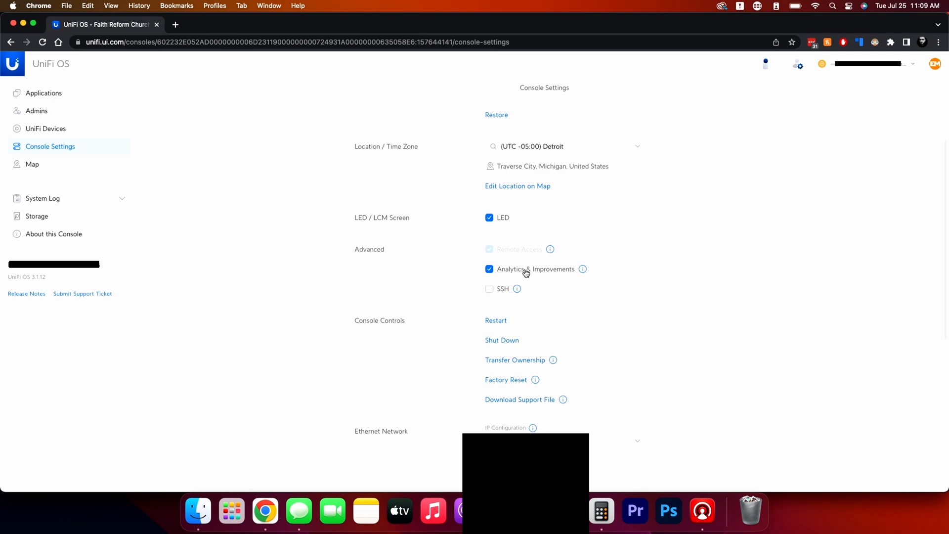
scroll(down, 3)
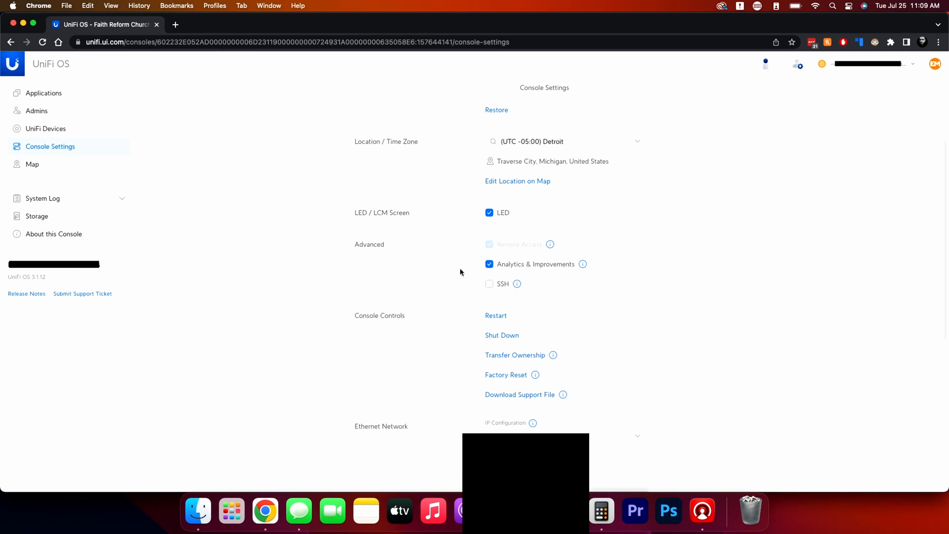
scroll(down, 3)
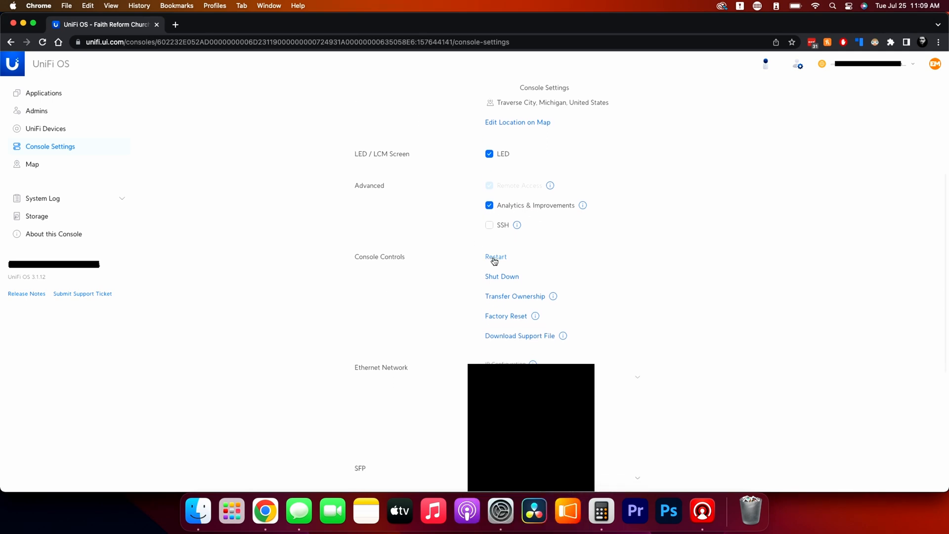
mouse_move(494, 280)
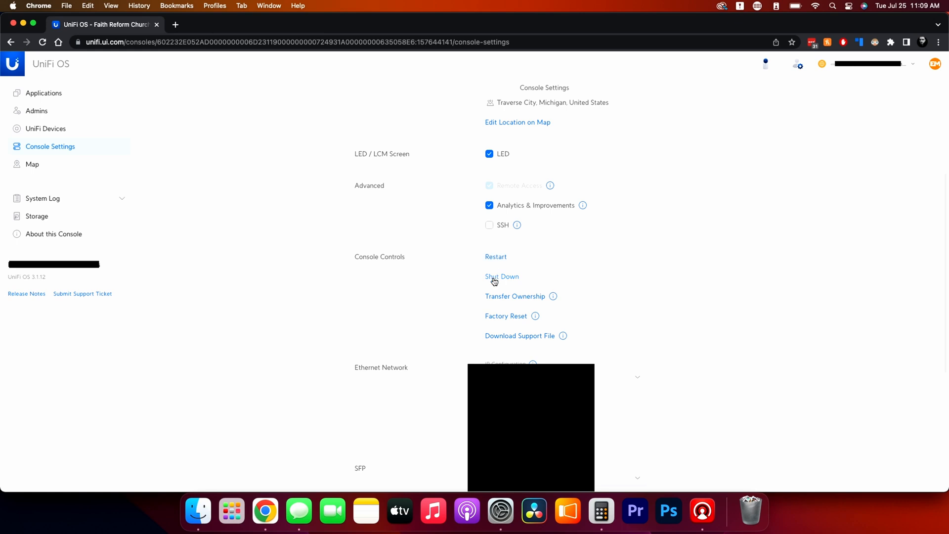
mouse_move(490, 297)
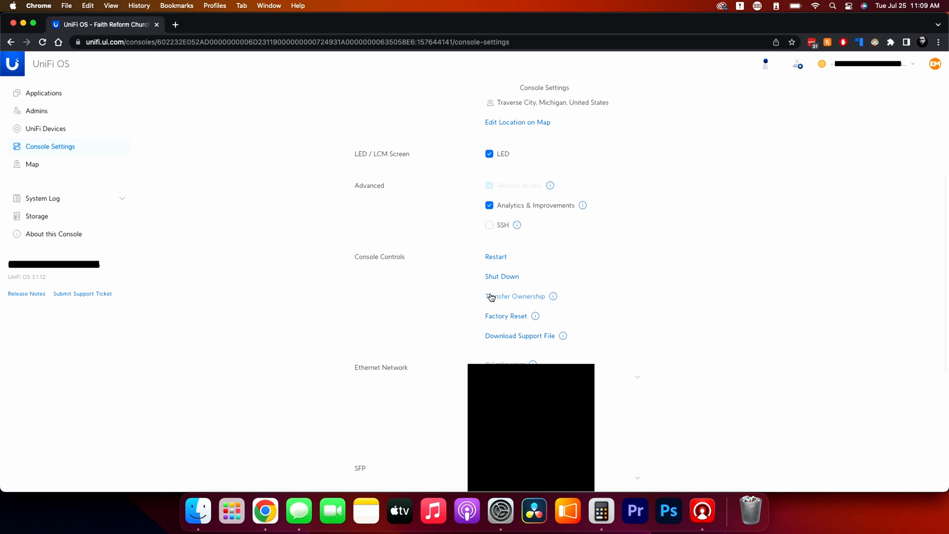
mouse_move(474, 302)
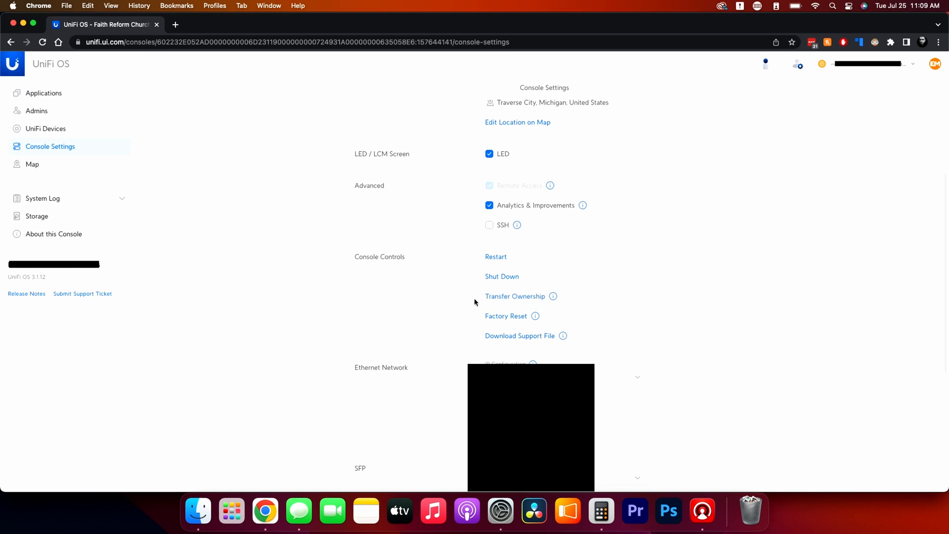
scroll(down, 3)
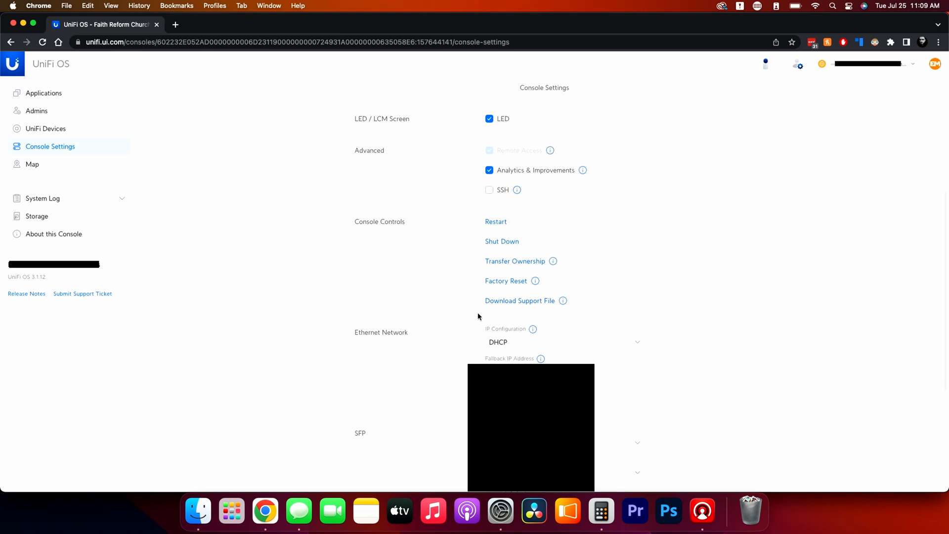
mouse_move(498, 310)
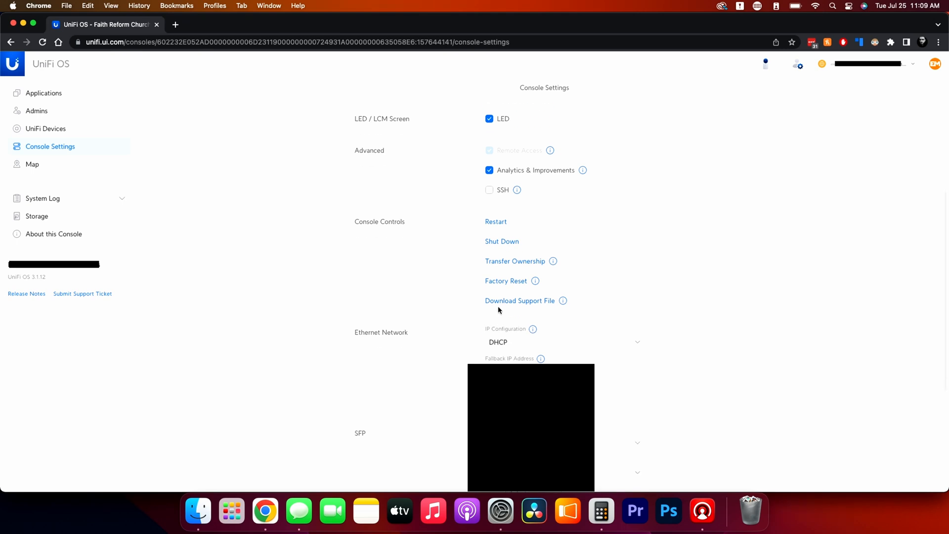
scroll(down, 3)
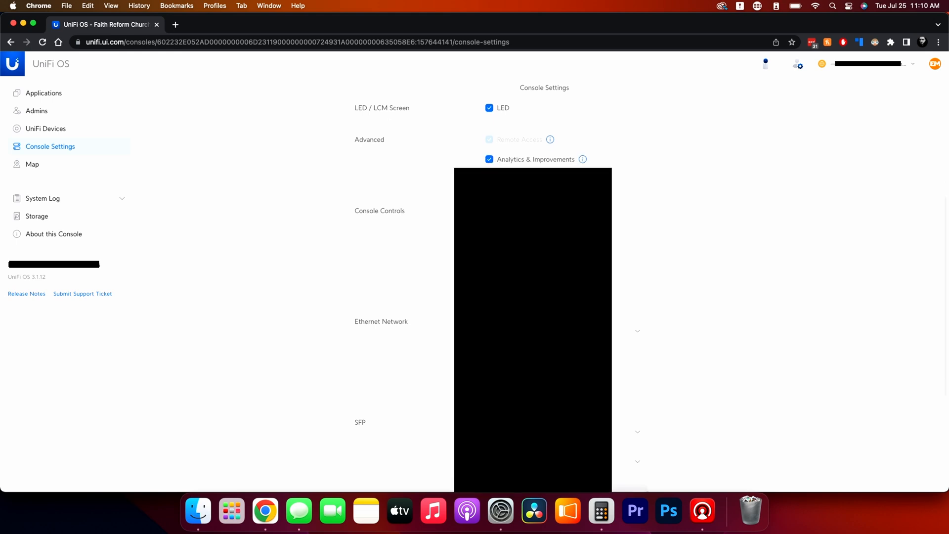
scroll(down, 3)
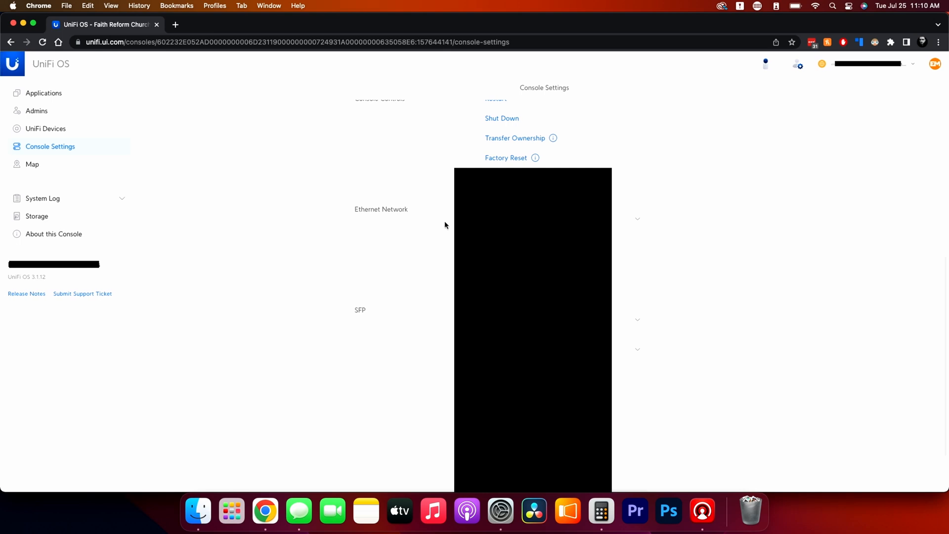
scroll(down, 3)
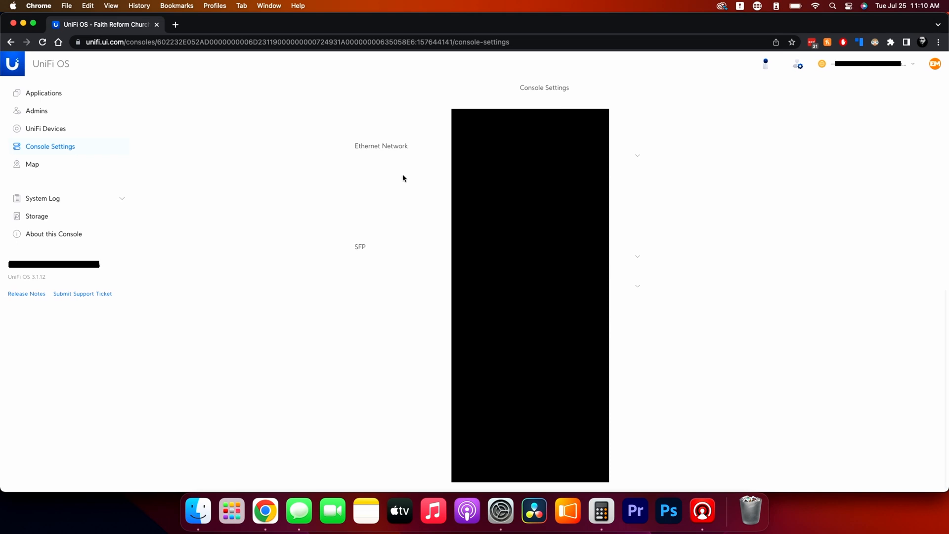
mouse_move(418, 187)
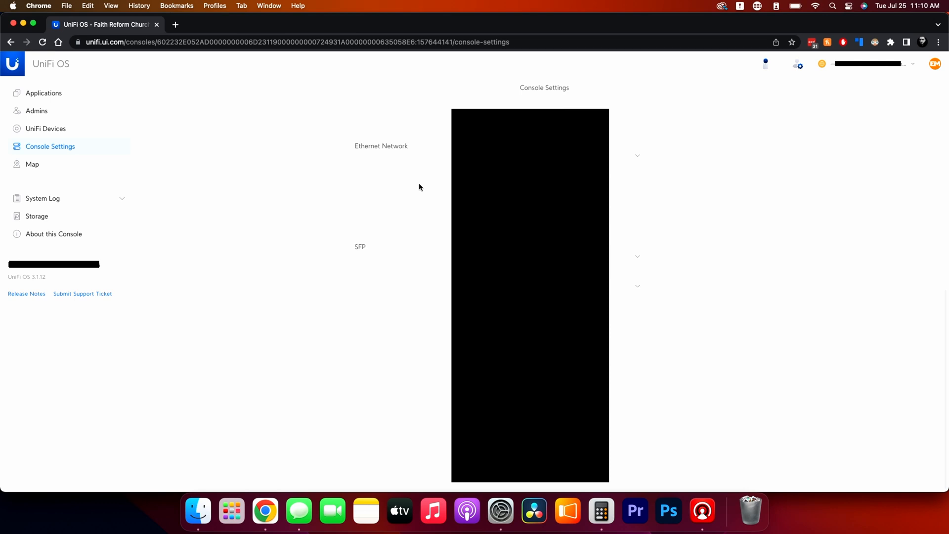
- Show the Map page, then expand the System Log section to list its categories
click(31, 164)
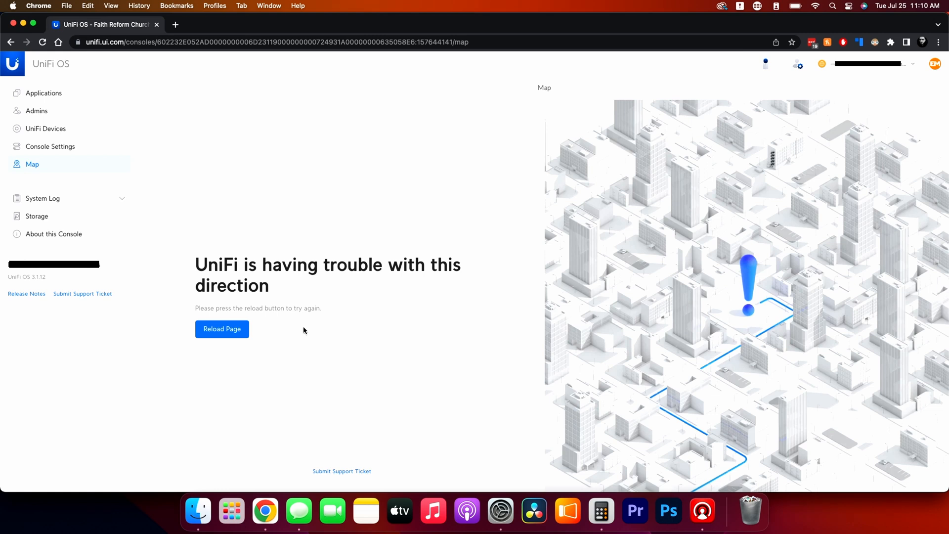
mouse_move(54, 209)
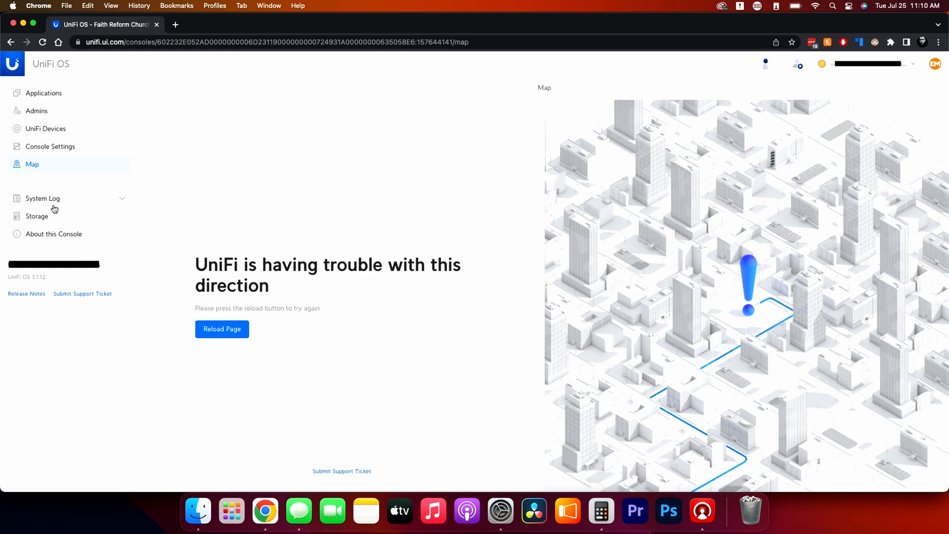
click(42, 197)
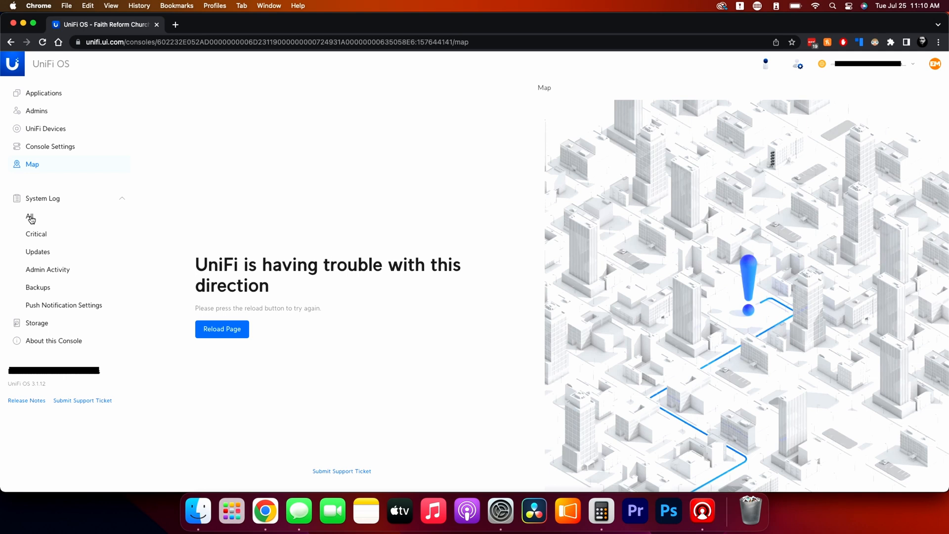
- Browse the Critical, Updates and Admin Activity logs, ending on the Backups log entries
click(36, 235)
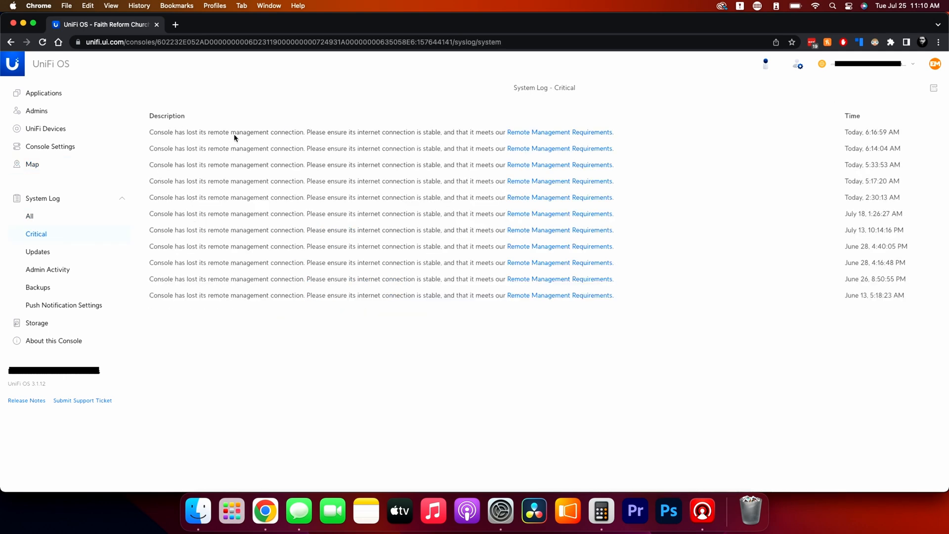
mouse_move(358, 149)
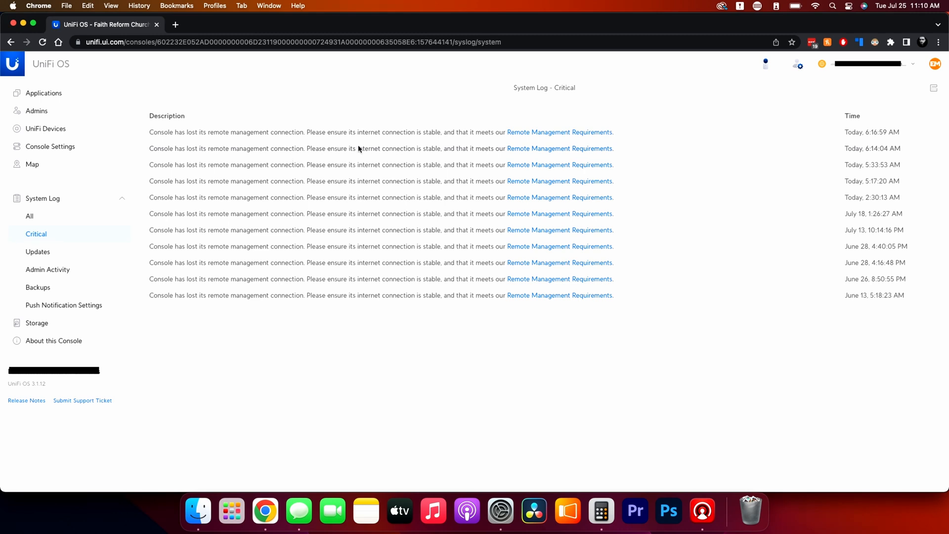
mouse_move(618, 216)
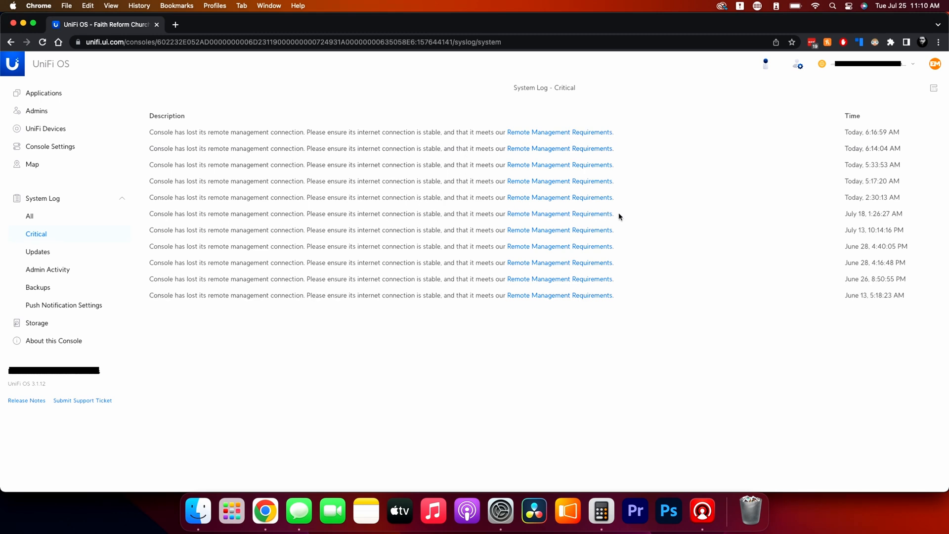
mouse_move(757, 142)
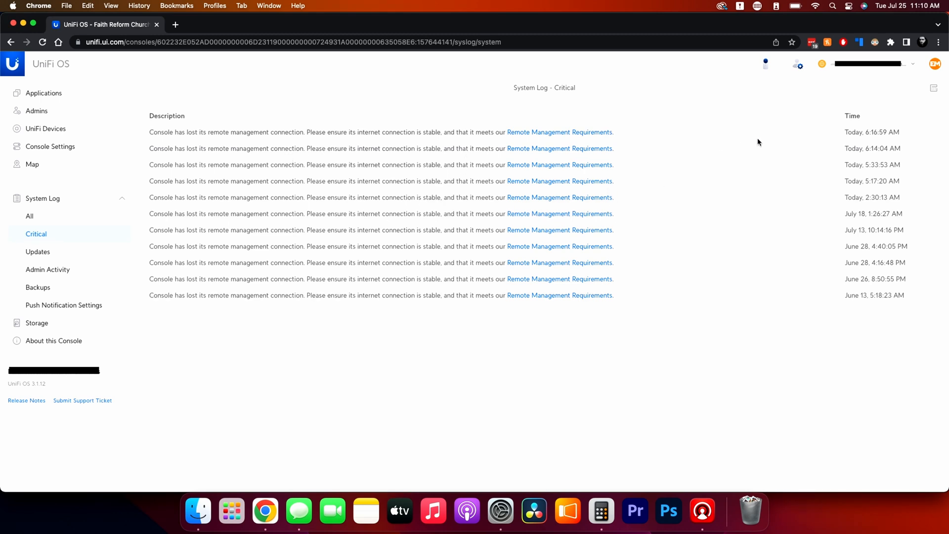
click(38, 251)
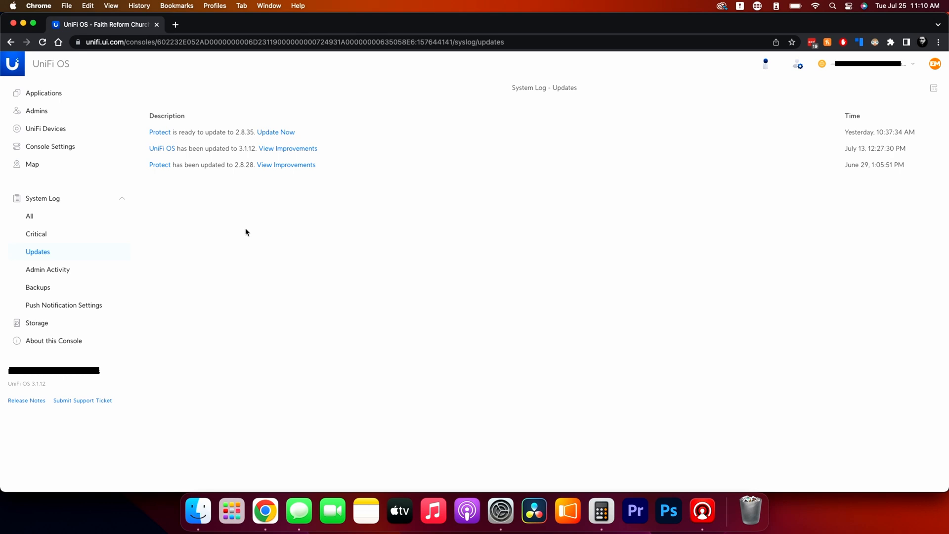
click(48, 269)
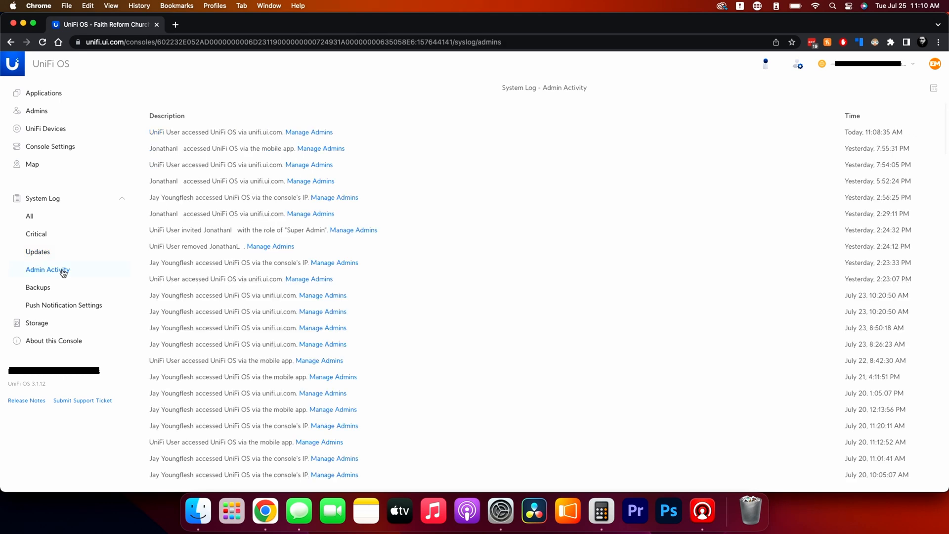
scroll(down, 3)
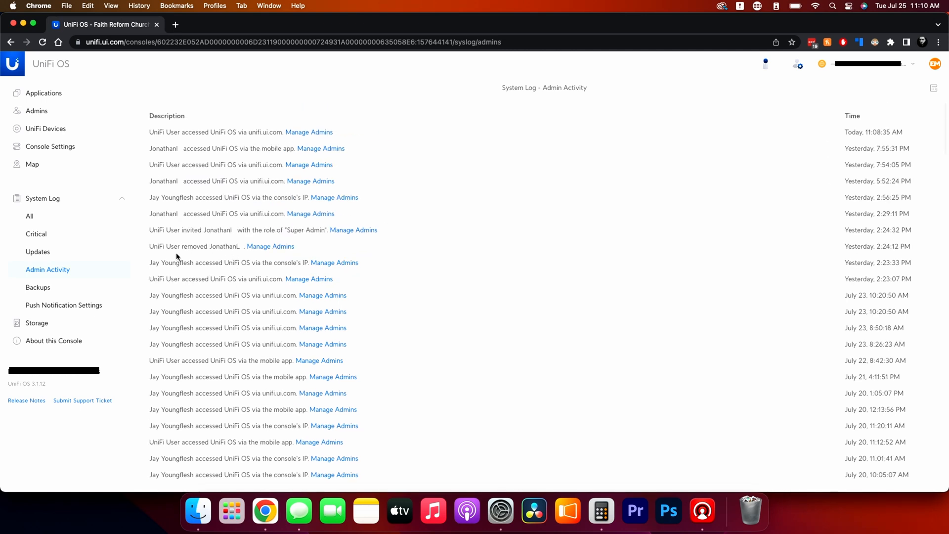
click(38, 286)
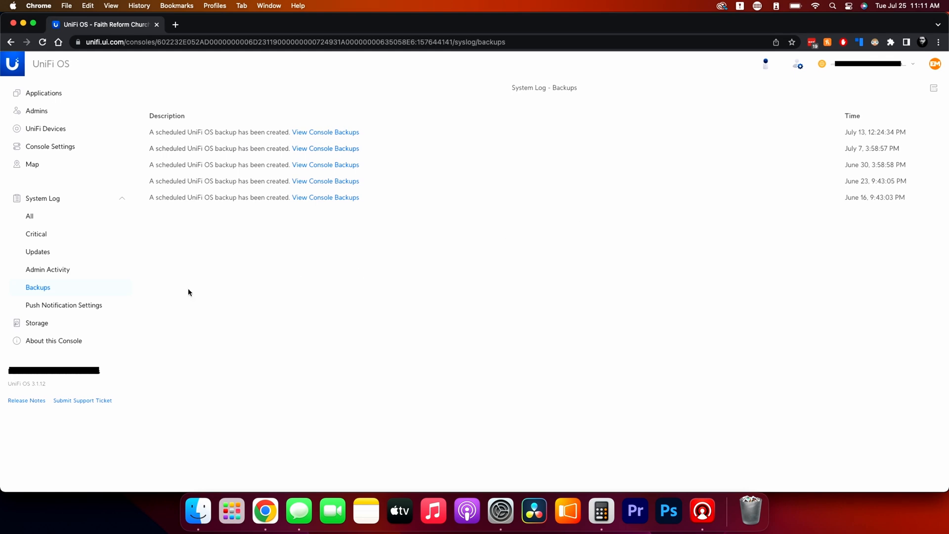
- Show Push Notification Settings down to the Updates, Admin Activity and Backups sections
click(64, 305)
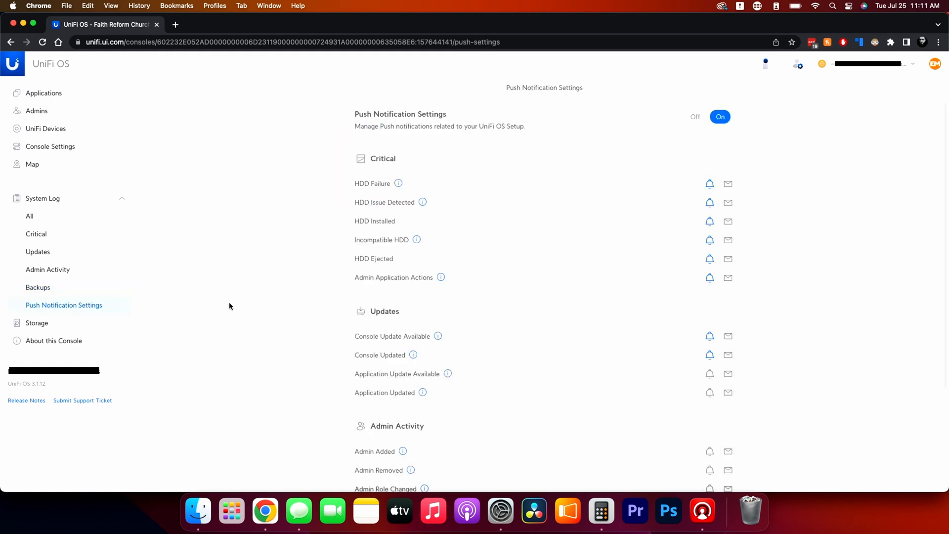
mouse_move(278, 313)
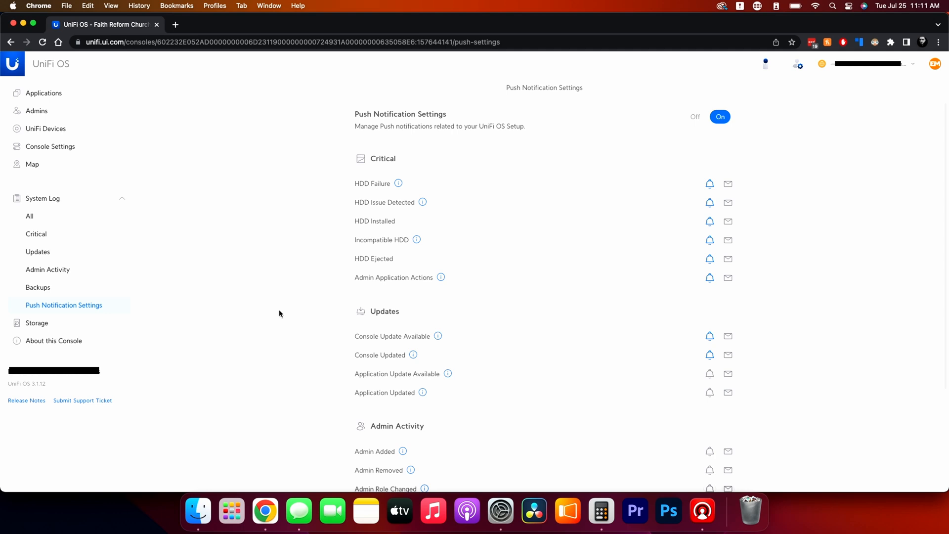
mouse_move(332, 258)
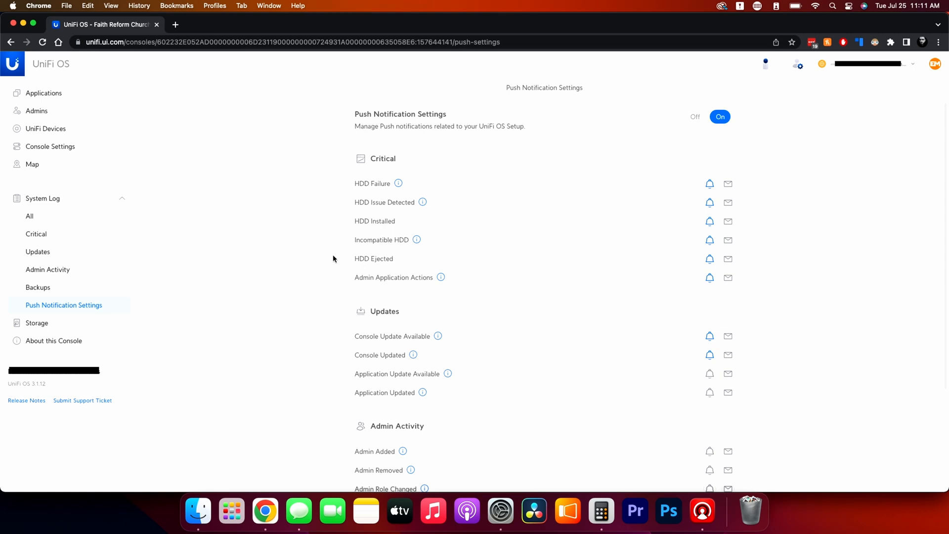
scroll(down, 3)
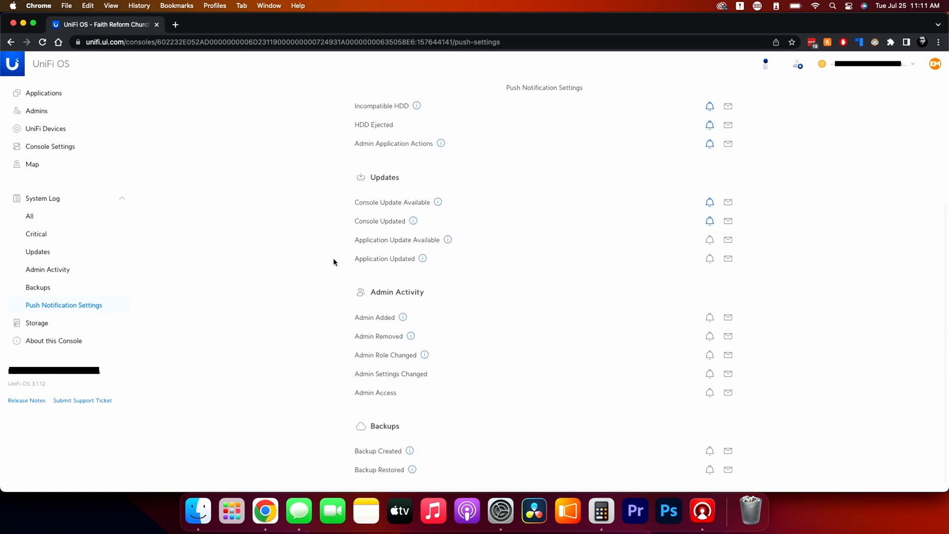
mouse_move(70, 202)
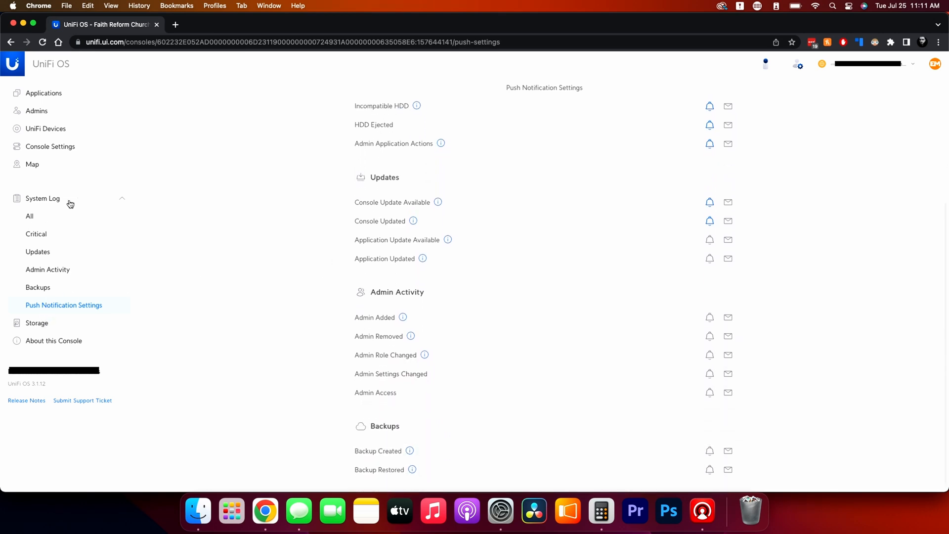
- Show the Storage overview: 47.7 TB of 47.8 TB used, Basic Protection, four HDDs
click(37, 216)
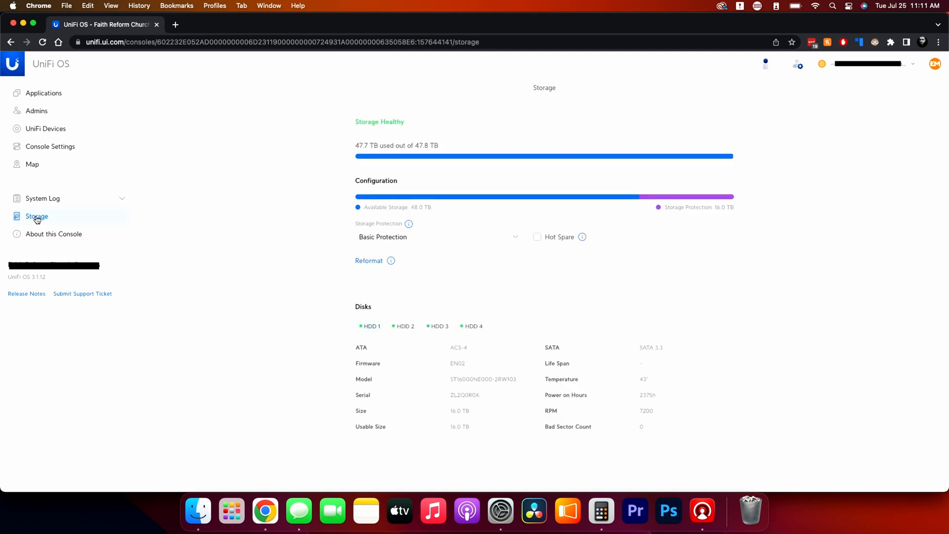
mouse_move(273, 215)
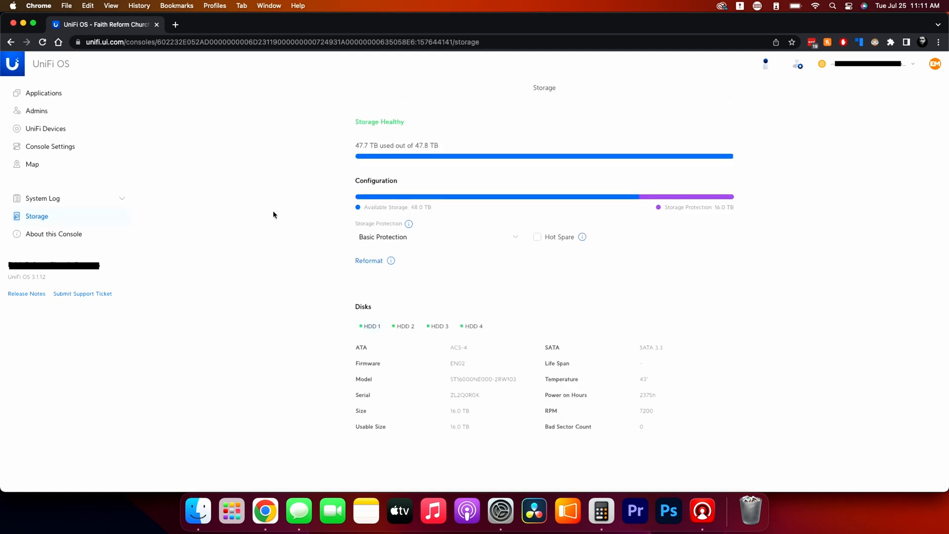
mouse_move(286, 183)
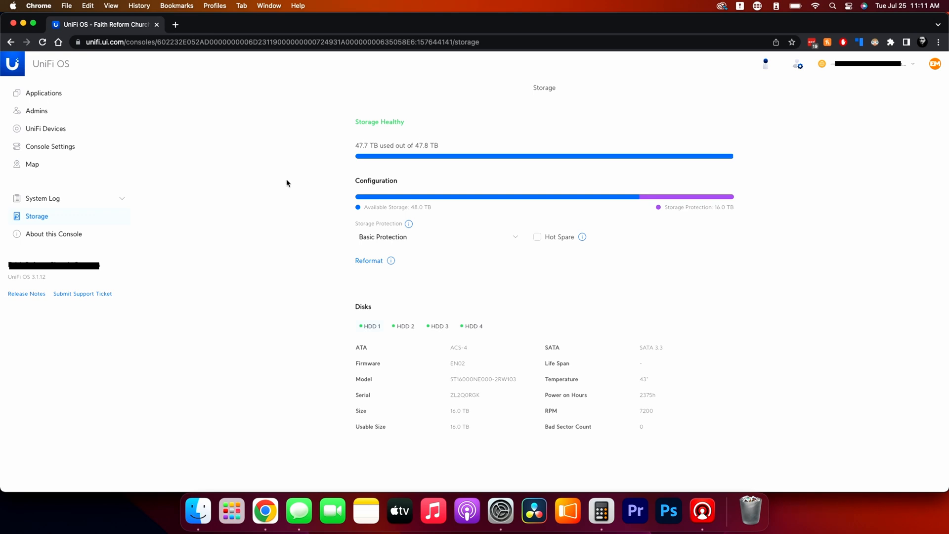
mouse_move(294, 182)
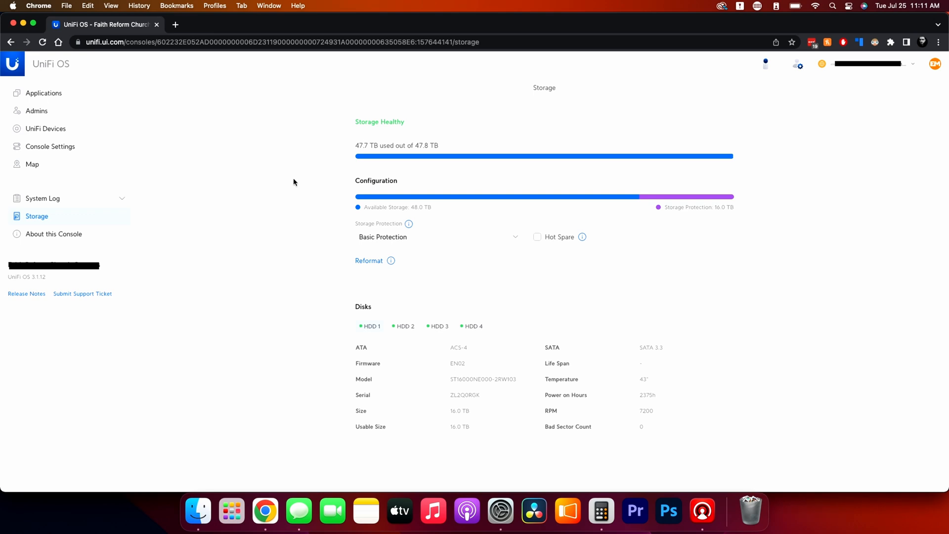
mouse_move(352, 162)
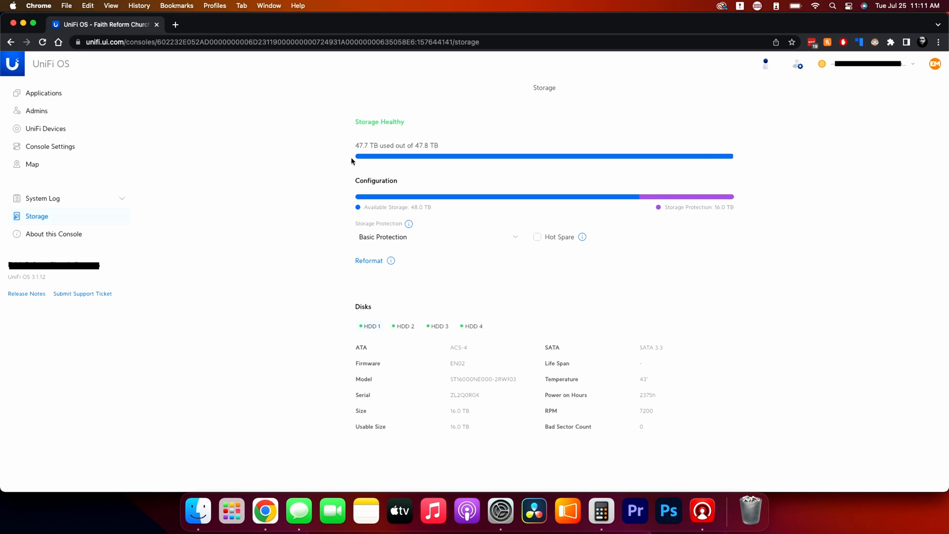
mouse_move(357, 155)
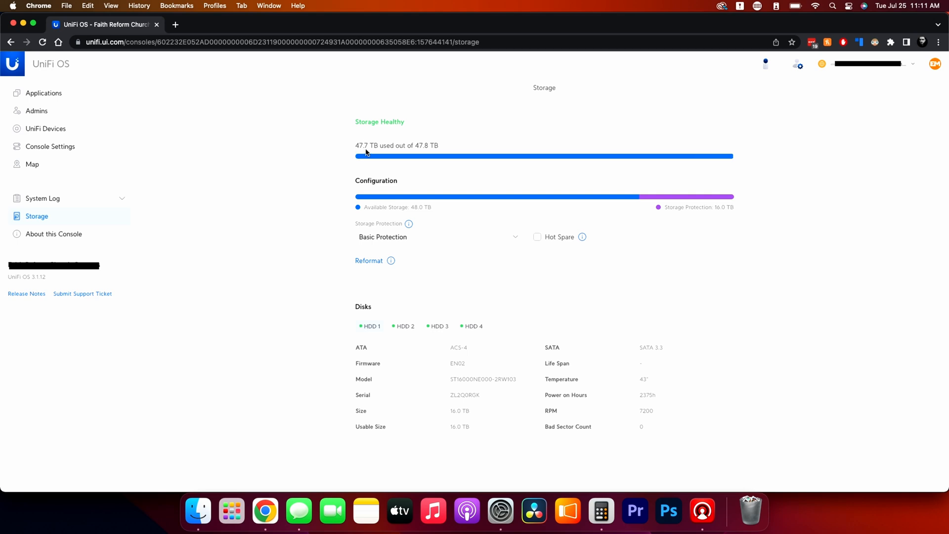
mouse_move(391, 169)
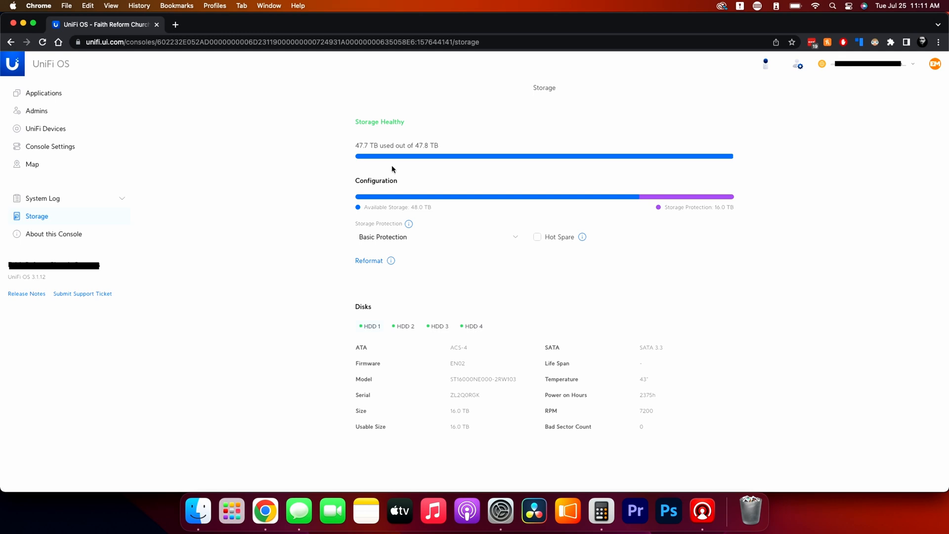
mouse_move(374, 216)
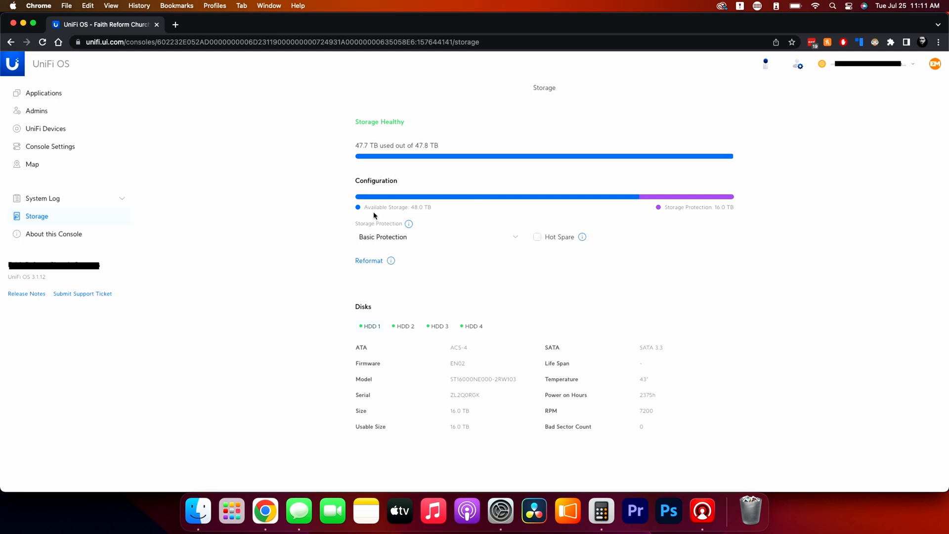
mouse_move(659, 209)
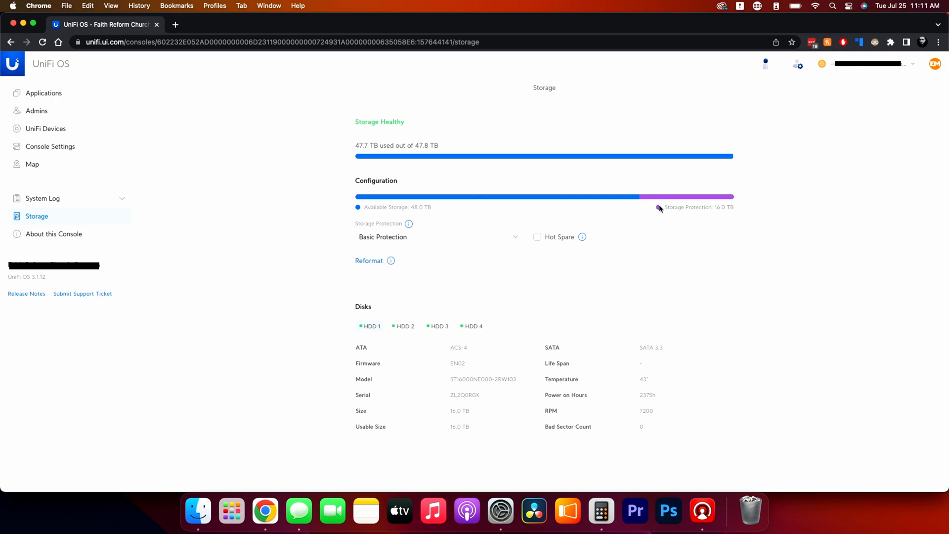
click(438, 237)
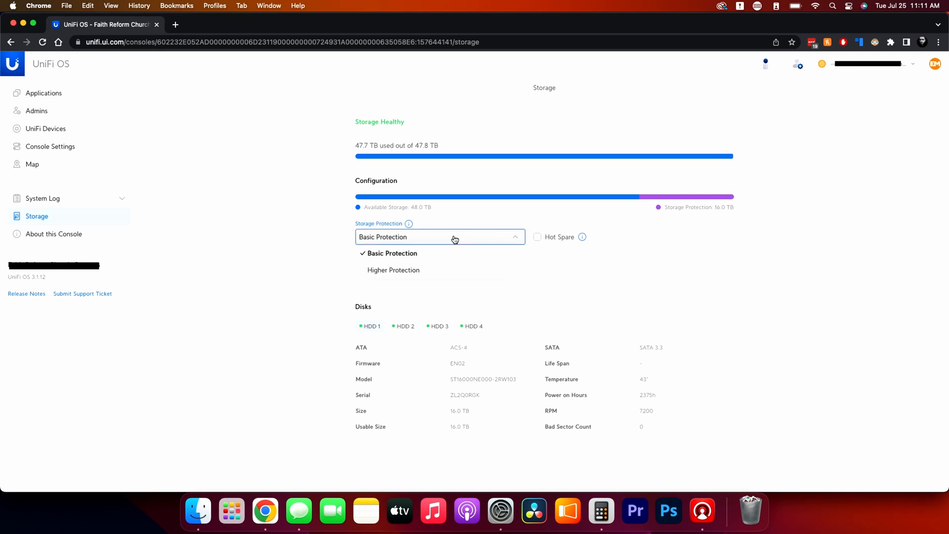
mouse_move(455, 239)
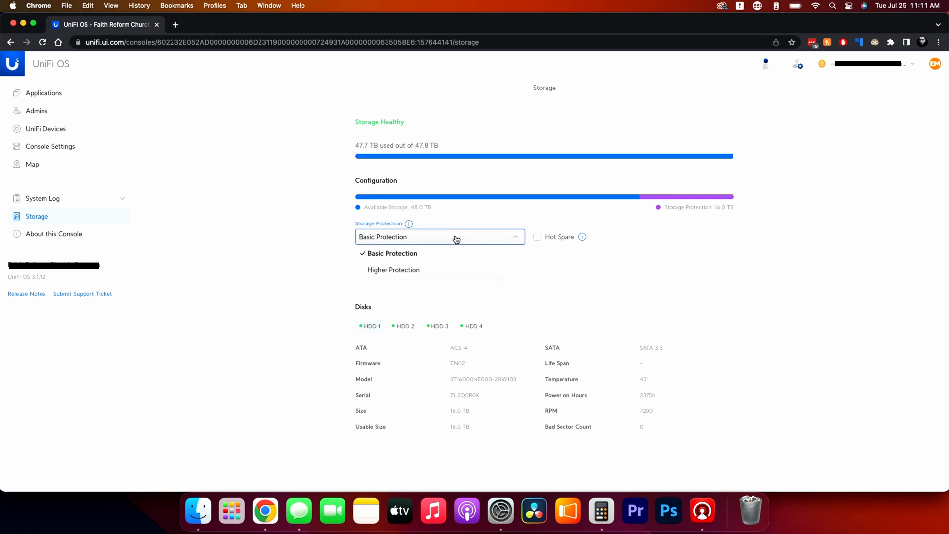
mouse_move(444, 253)
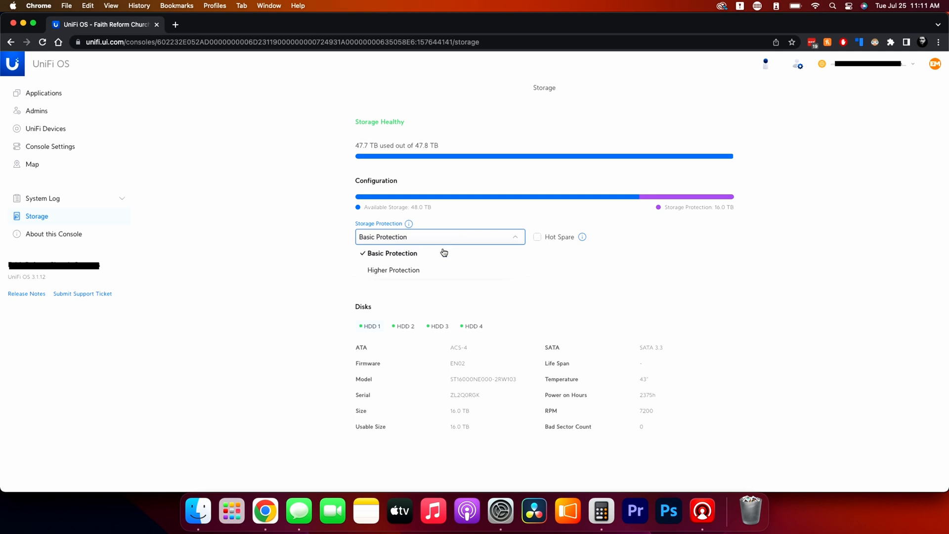
click(391, 253)
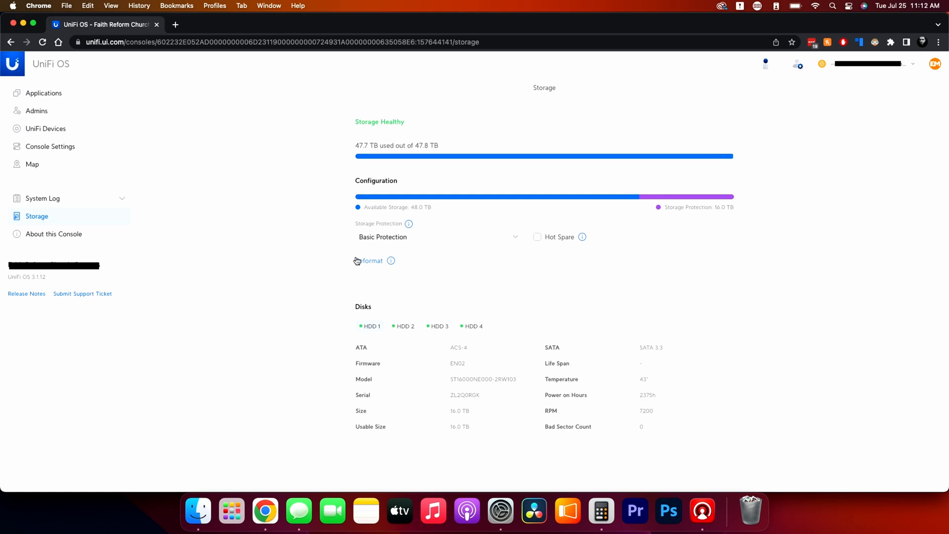
mouse_move(414, 249)
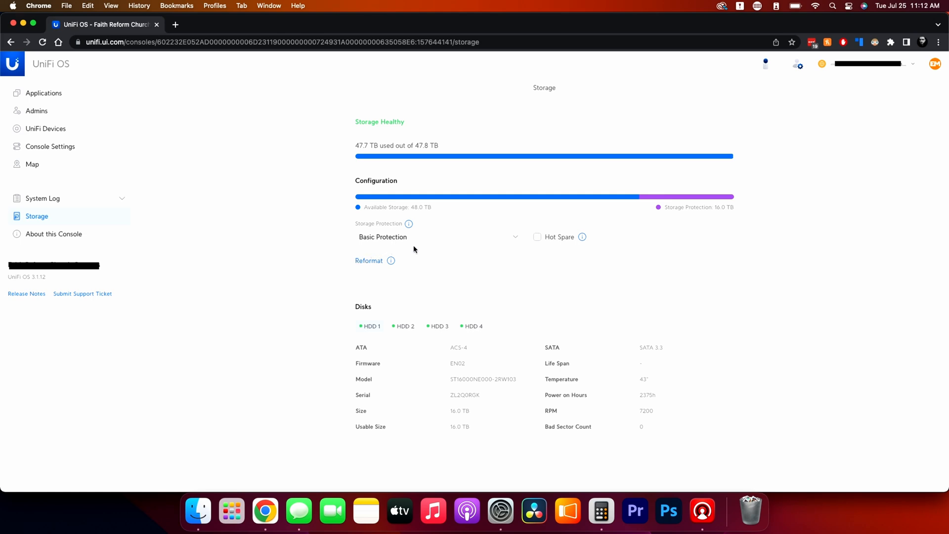
mouse_move(462, 255)
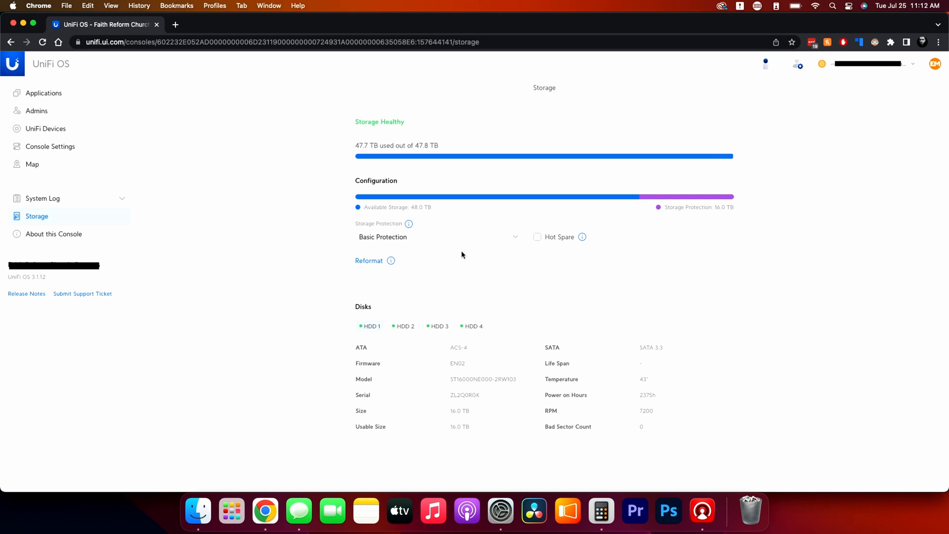
mouse_move(581, 237)
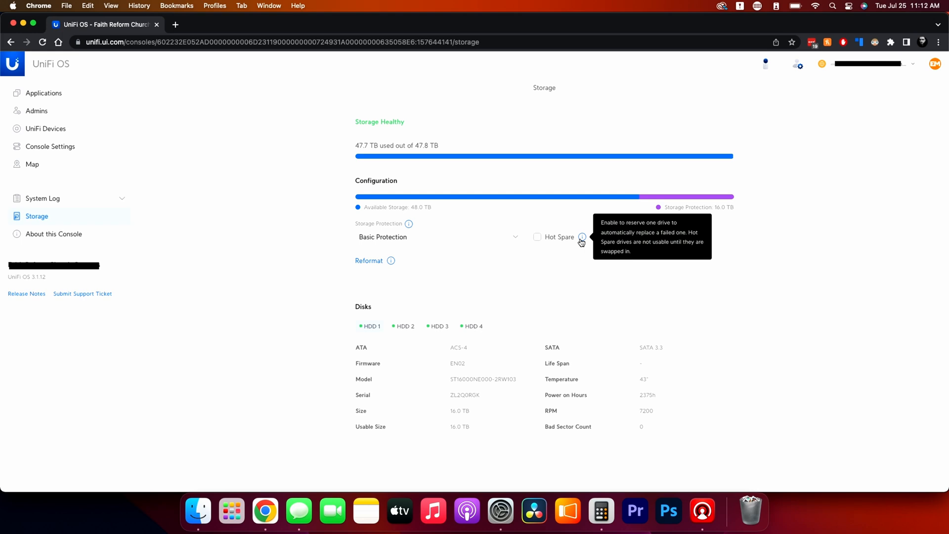
mouse_move(285, 302)
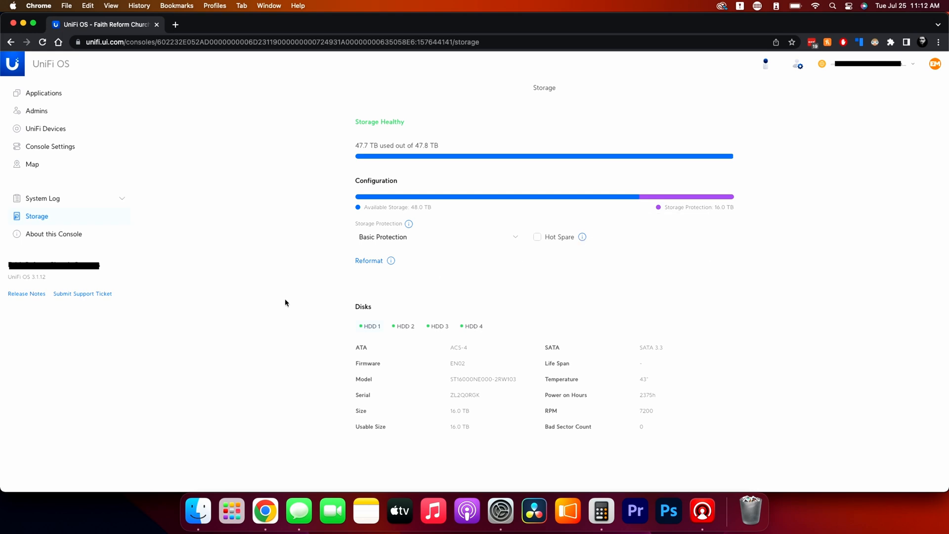
mouse_move(390, 348)
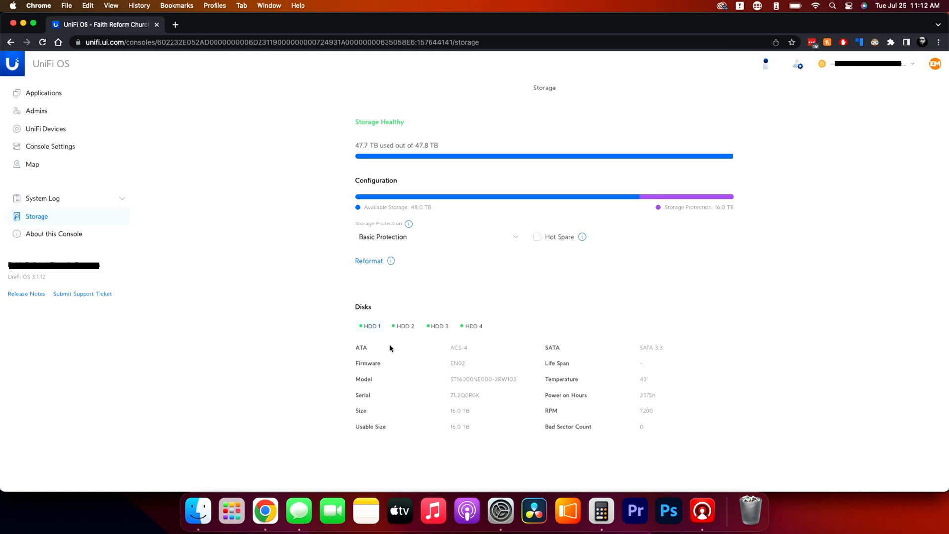
mouse_move(463, 378)
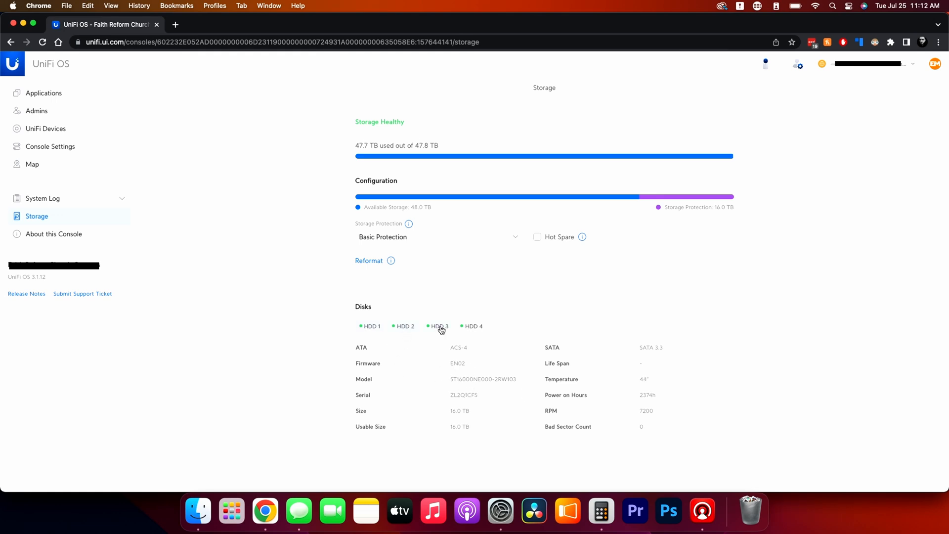
- Show details for a different HDD in the Disks section instead of HDD 1
click(474, 326)
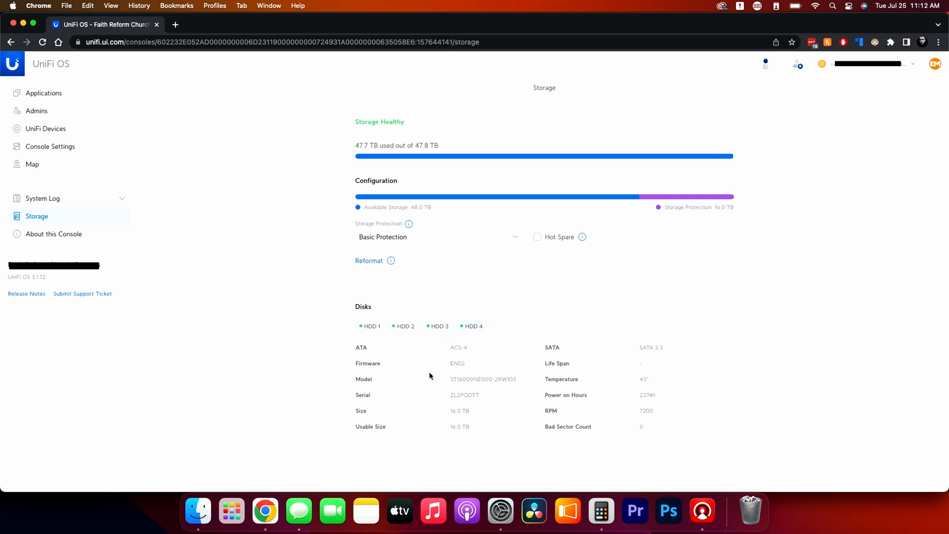
mouse_move(51, 234)
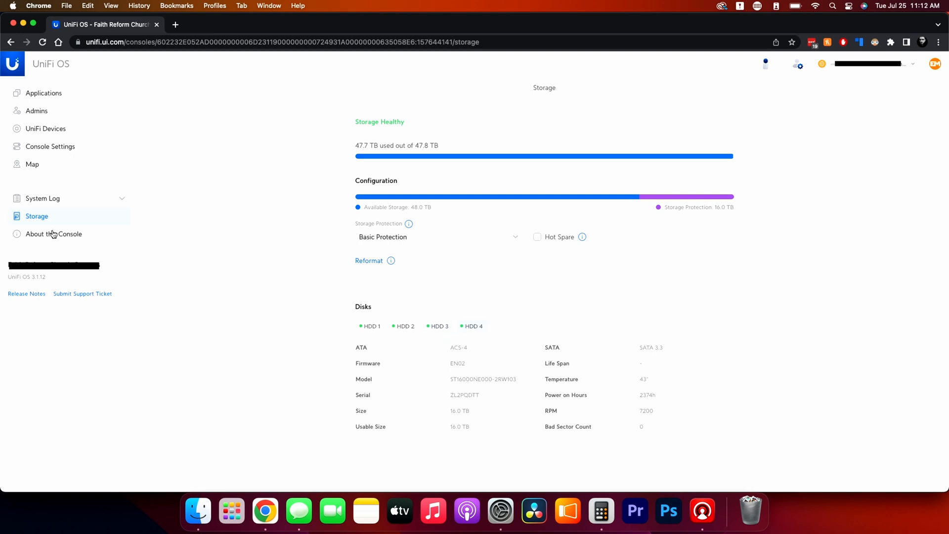
- Show About this Console with app versions, Official release channel and auto-update options
click(53, 233)
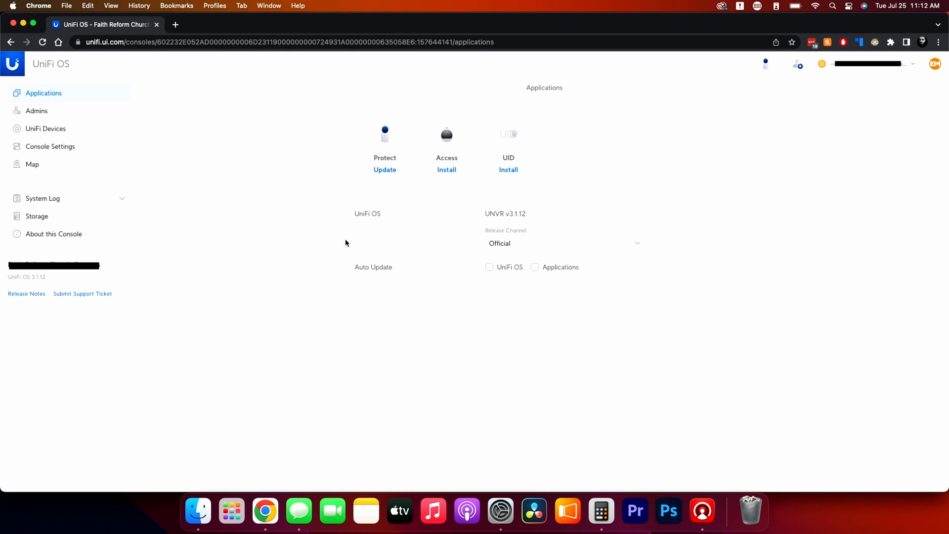
mouse_move(396, 277)
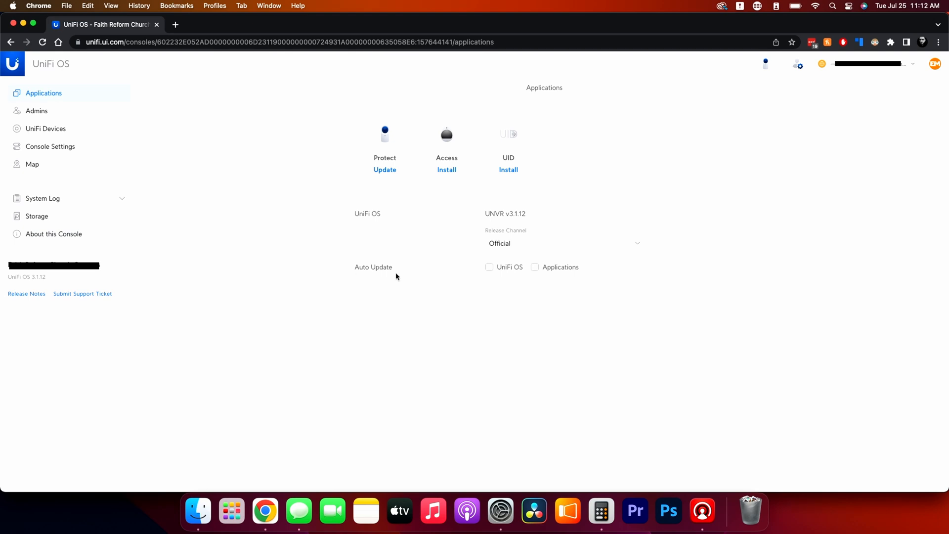